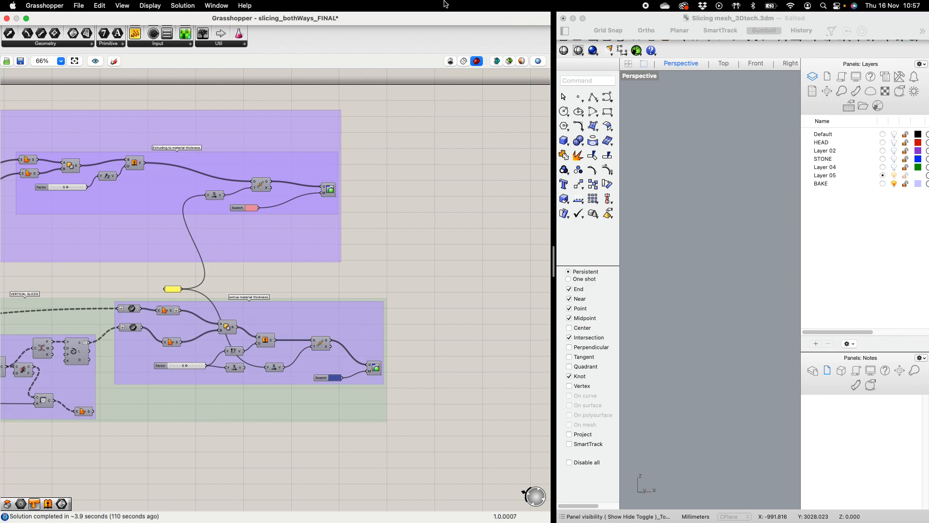
pyautogui.moveTo(400, 15)
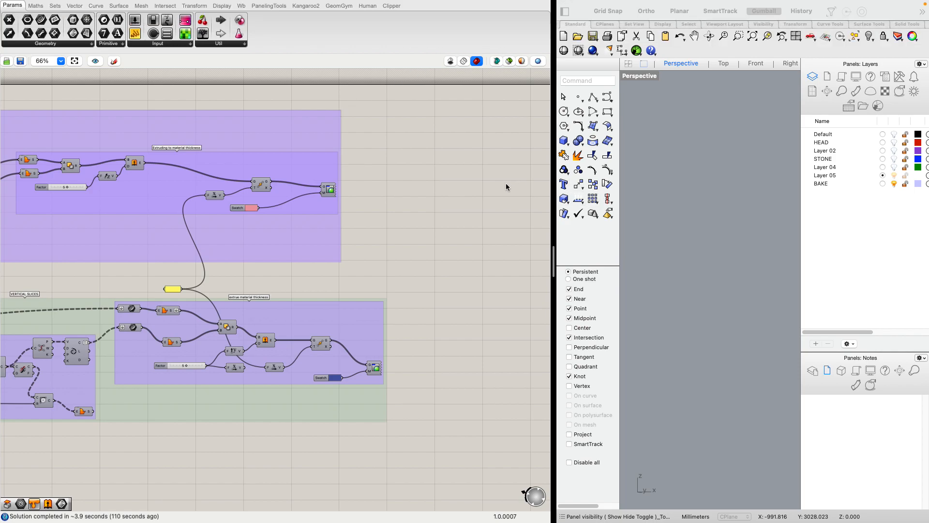
pyautogui.moveTo(479, 412)
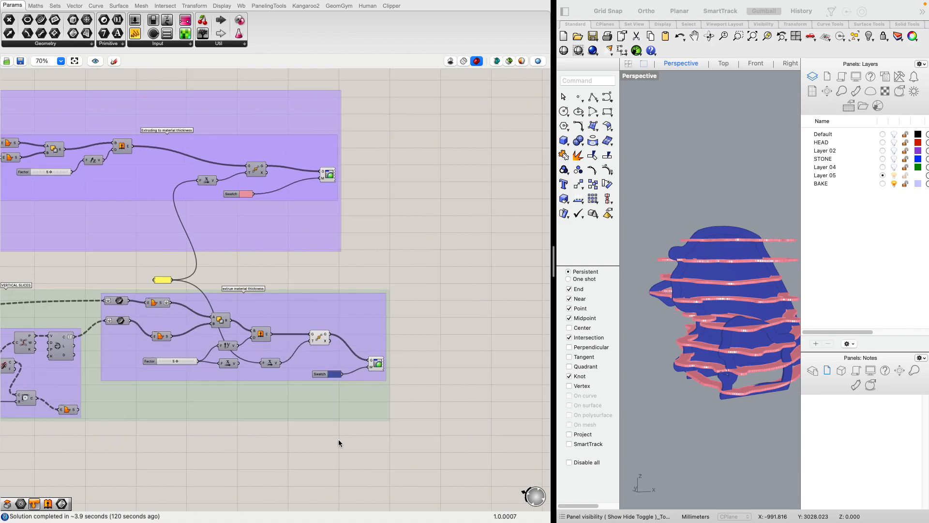
# Scroll around the canvas to the VERTICAL SLICES 'inner curve (better solution)' group.
pyautogui.scroll(-3)
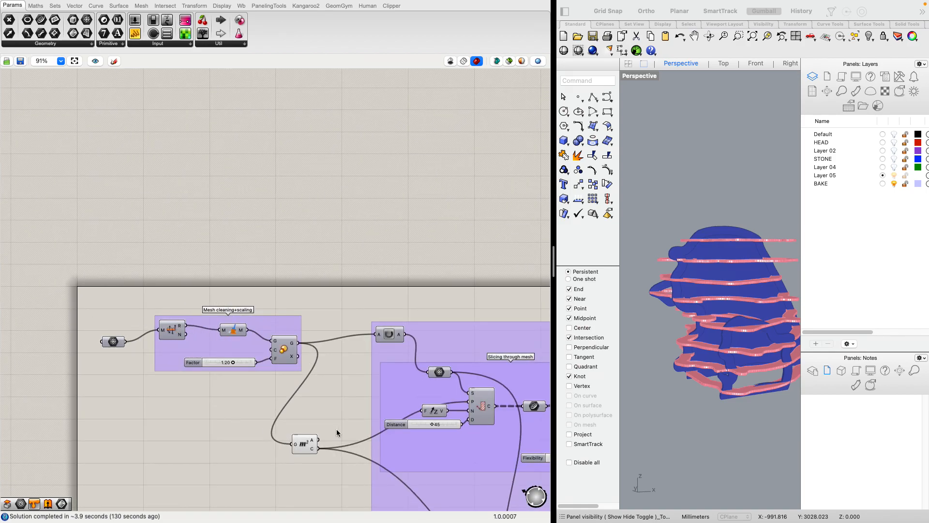
pyautogui.scroll(-3)
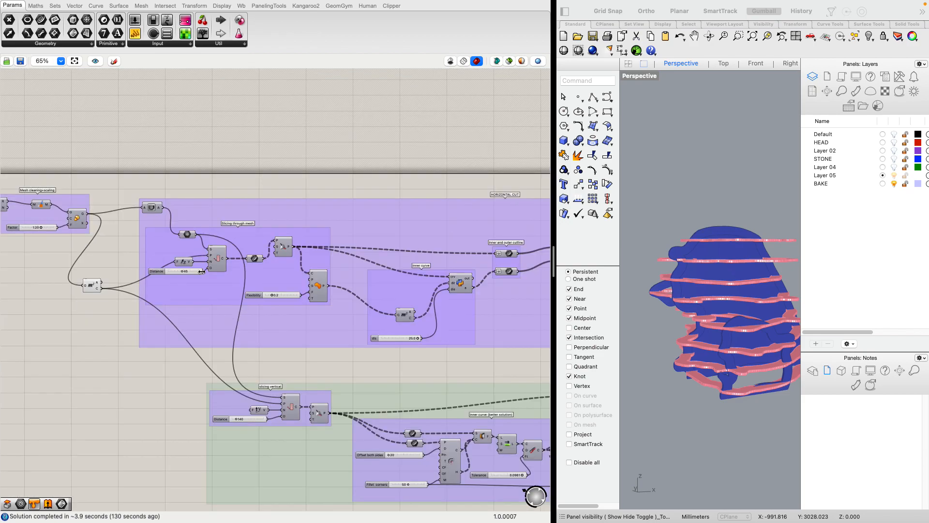
pyautogui.scroll(-3)
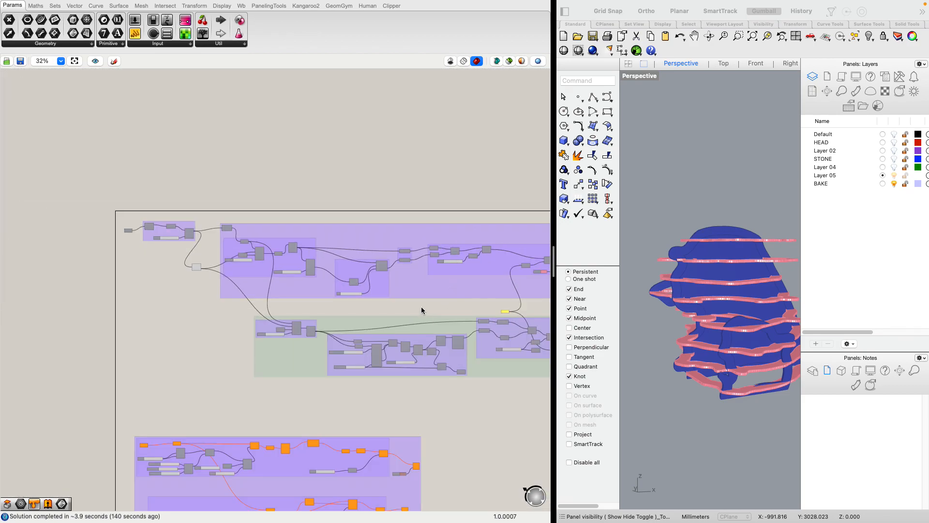
pyautogui.scroll(3)
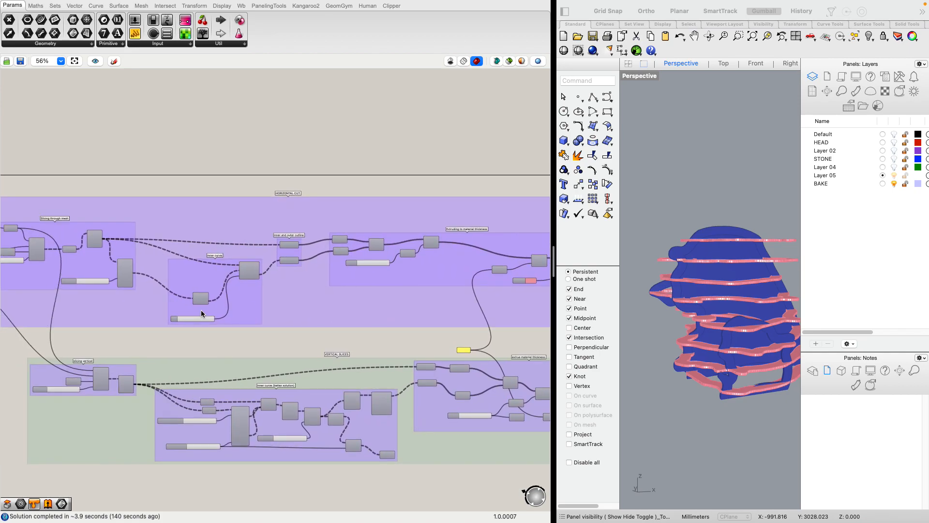
pyautogui.scroll(3)
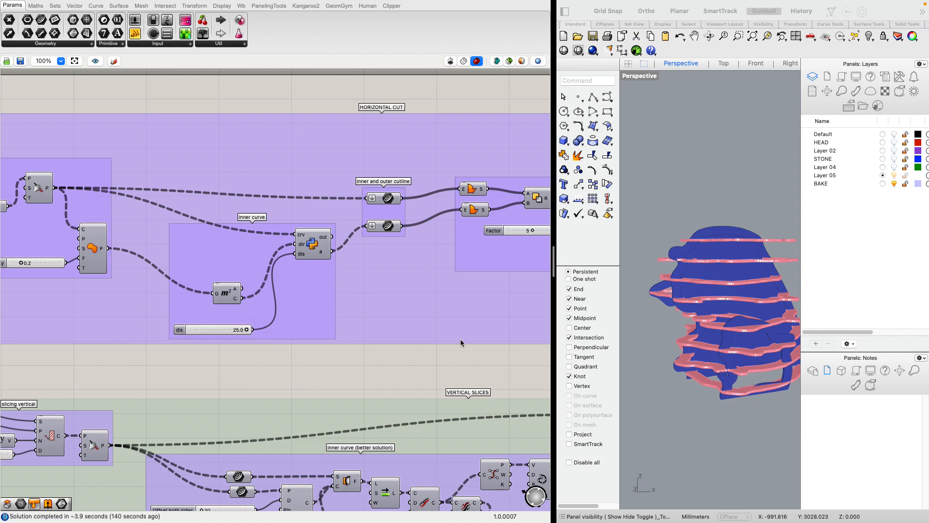
pyautogui.moveTo(681, 329)
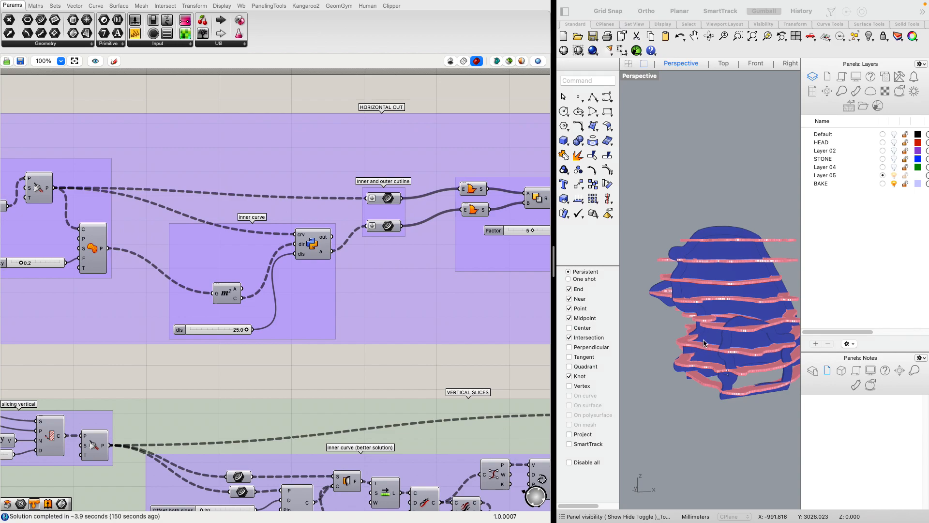
pyautogui.moveTo(587, 403)
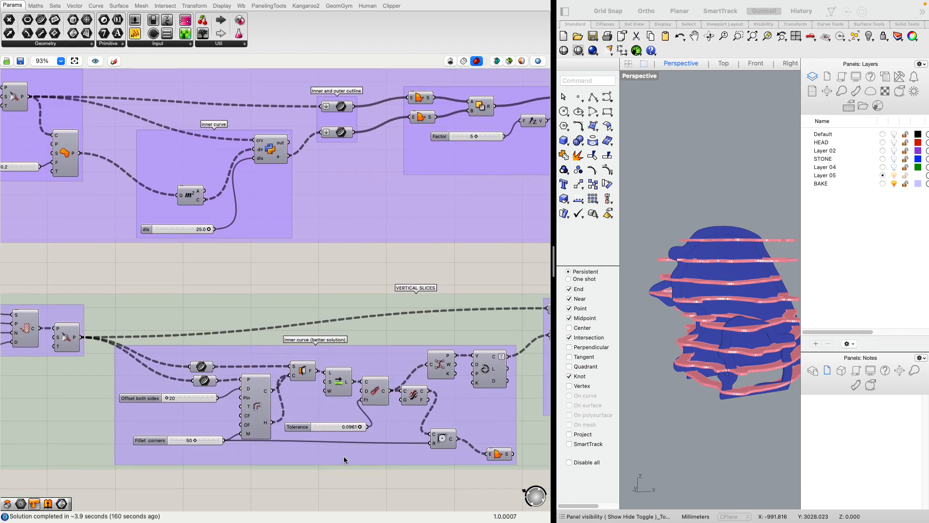
pyautogui.moveTo(181, 388)
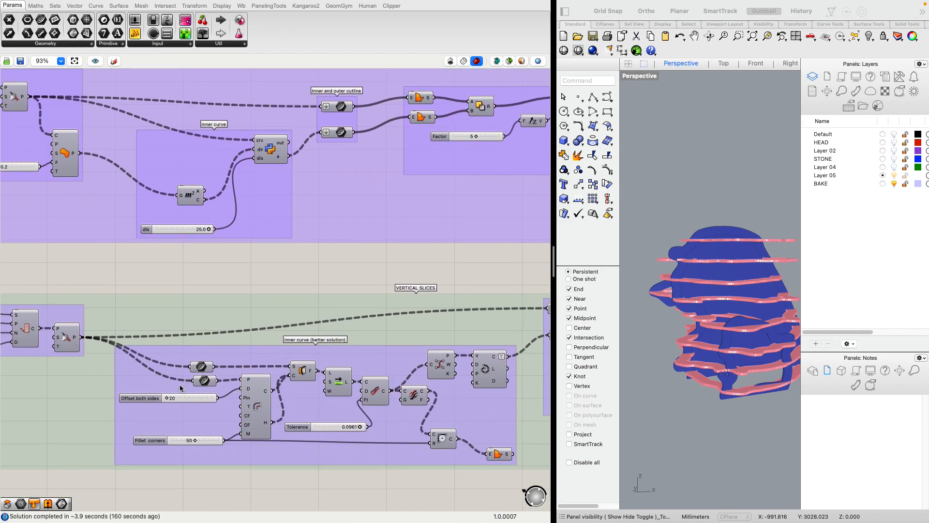
# Set the Offset both sides slider to 25.
pyautogui.click(147, 398)
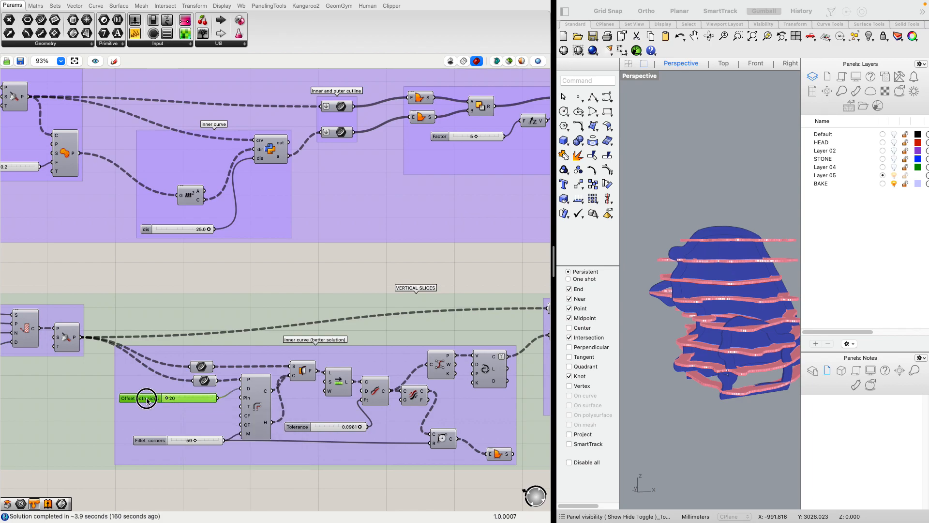
pyautogui.doubleClick(146, 398)
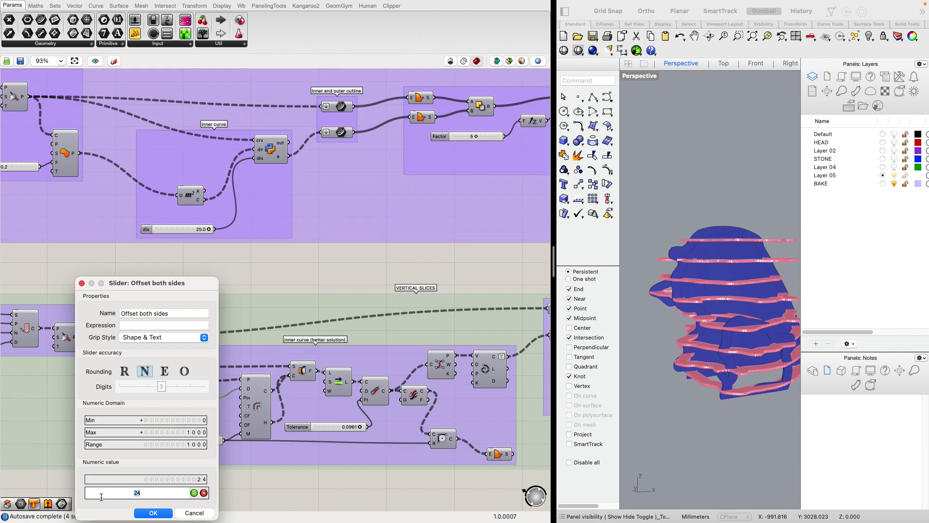
pyautogui.moveTo(134, 502)
pyautogui.write('25')
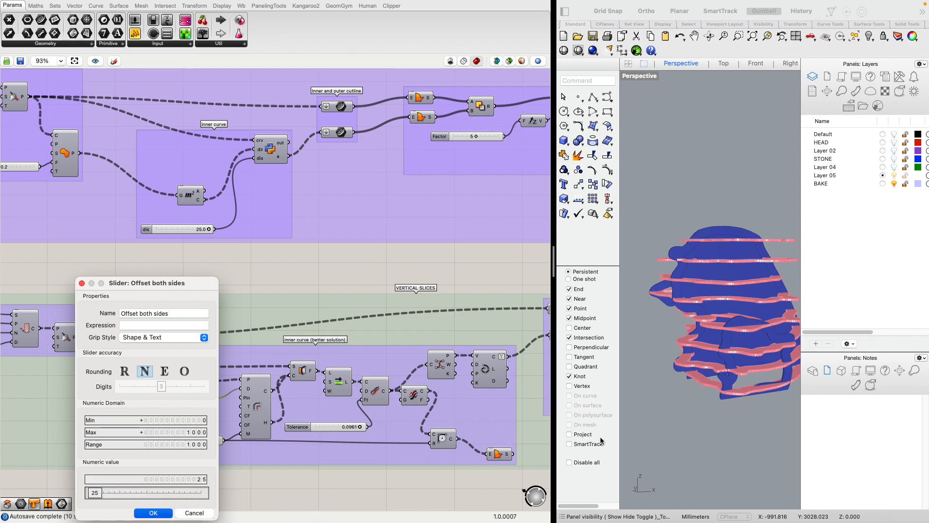
pyautogui.click(153, 513)
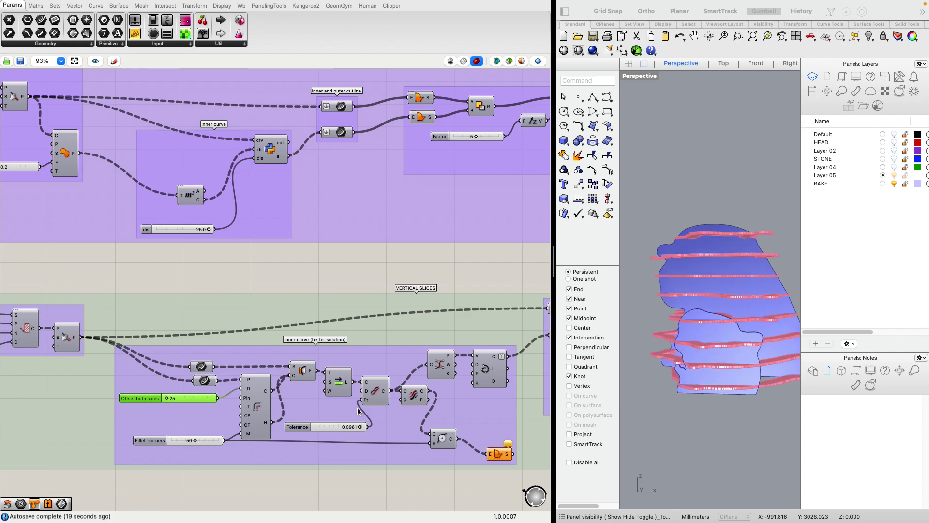
# Change the Offset both sides slider to 23.
pyautogui.click(140, 397)
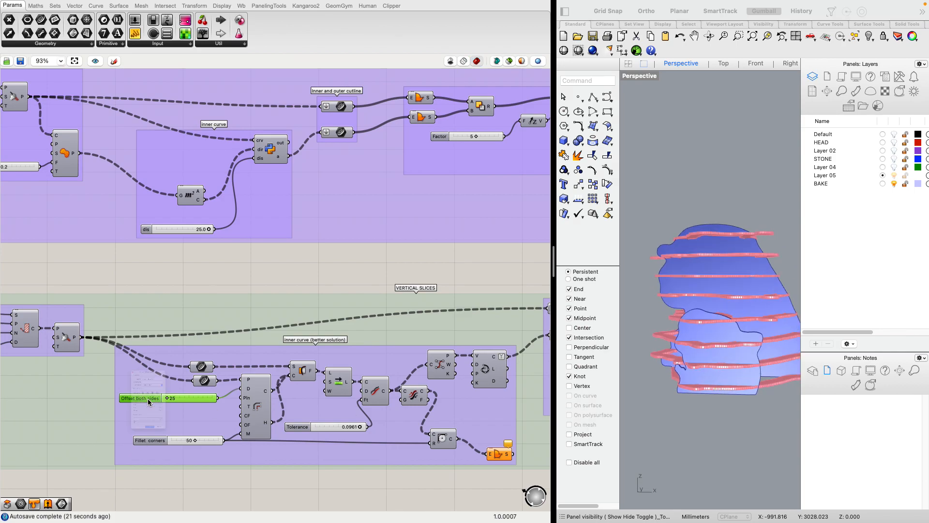
pyautogui.doubleClick(148, 398)
pyautogui.write('2')
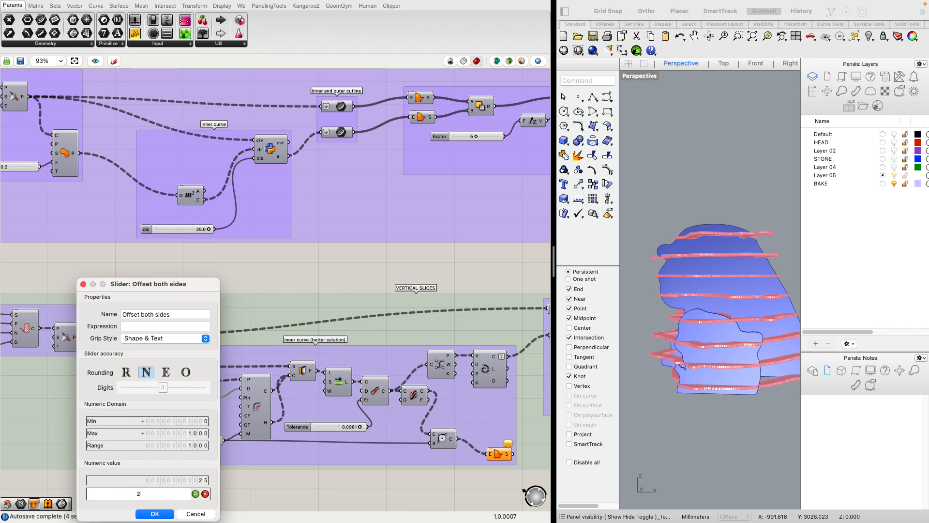
pyautogui.write('3')
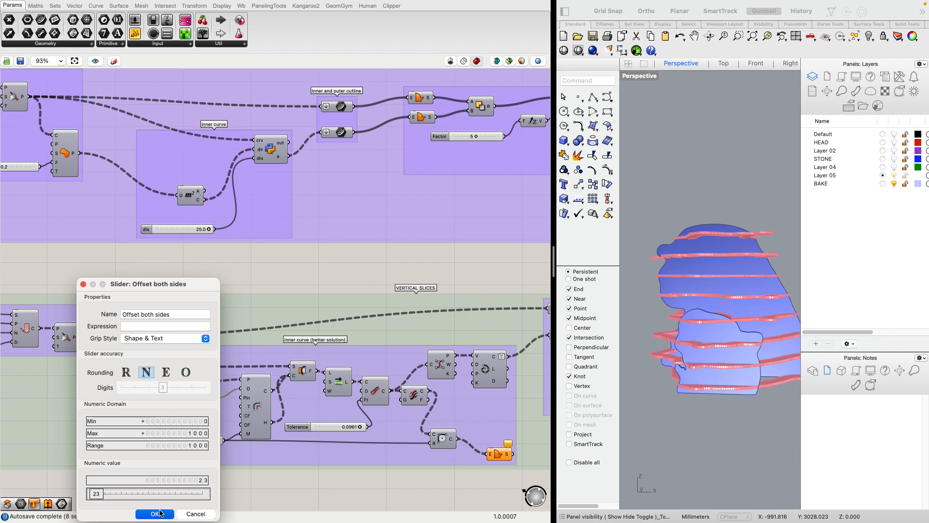
pyautogui.click(154, 514)
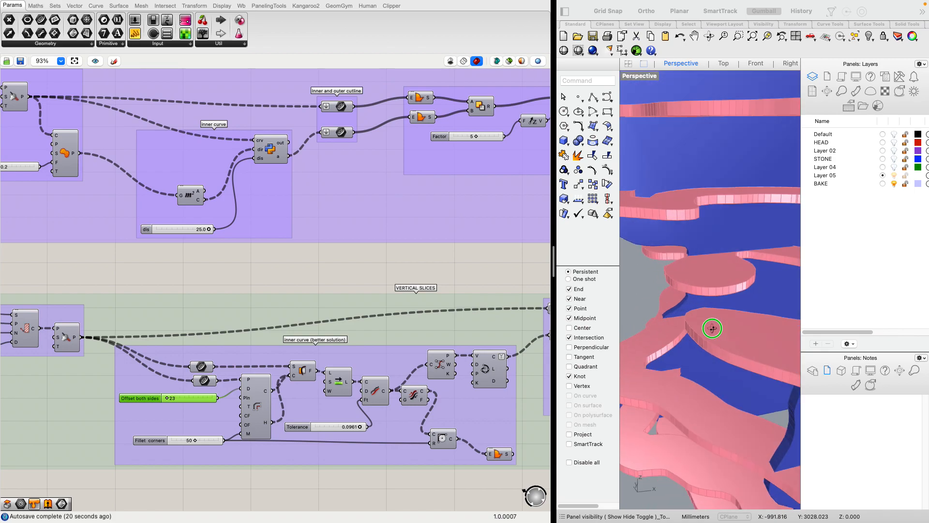
pyautogui.moveTo(139, 398)
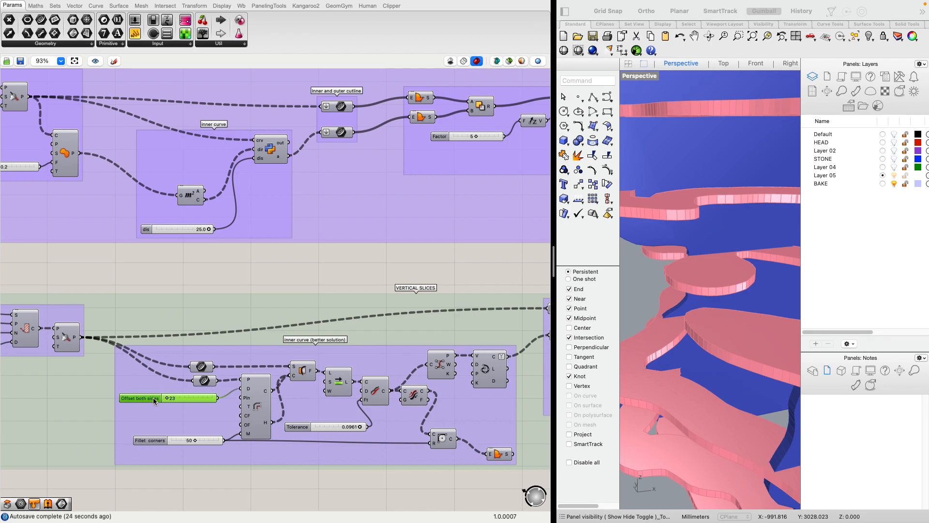
pyautogui.moveTo(159, 403)
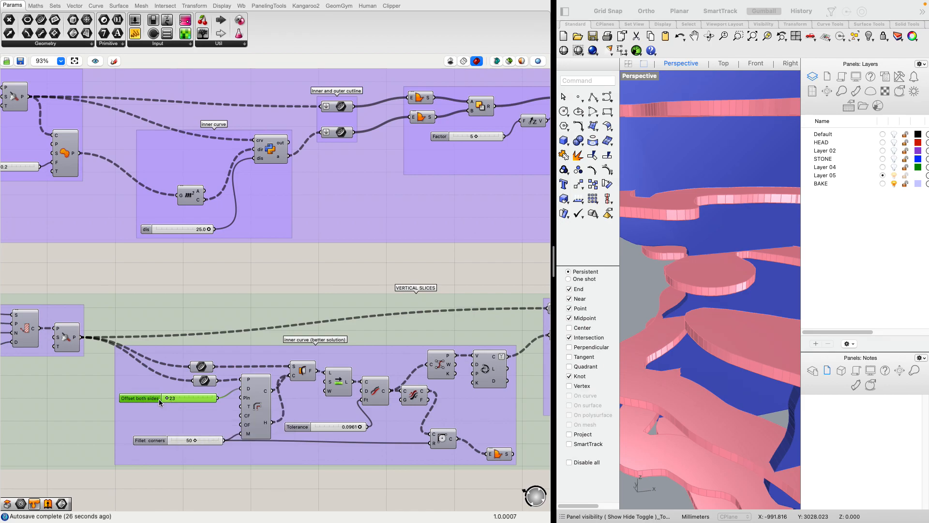
# Settle the Offset both sides slider on 22.
pyautogui.doubleClick(140, 398)
pyautogui.write('22')
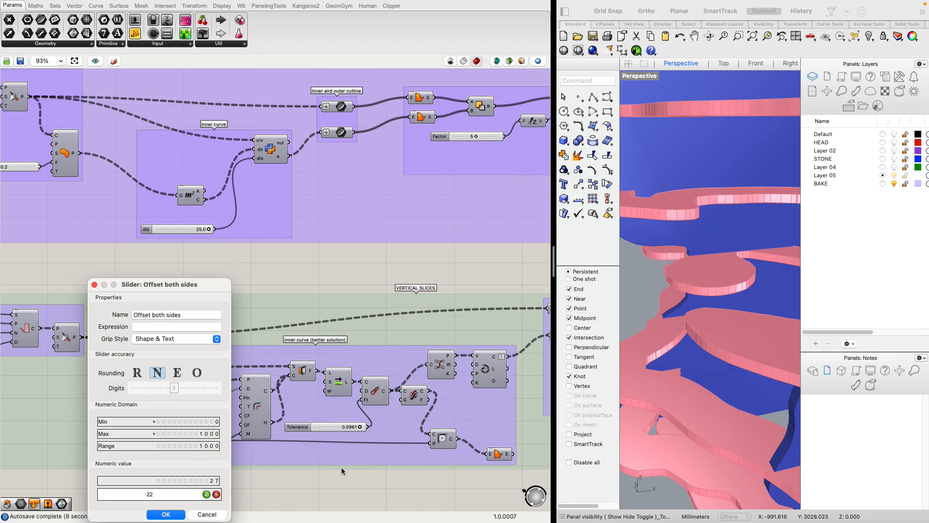
pyautogui.click(166, 514)
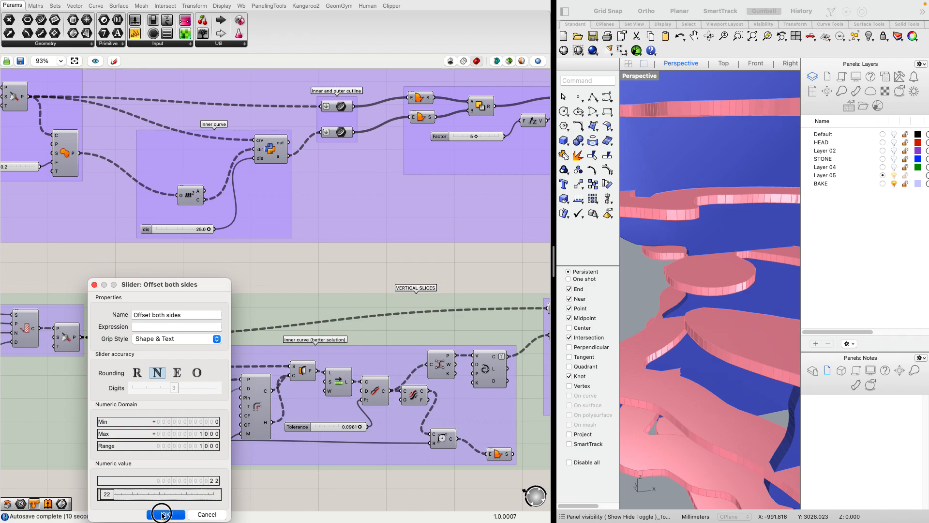
pyautogui.moveTo(622, 290)
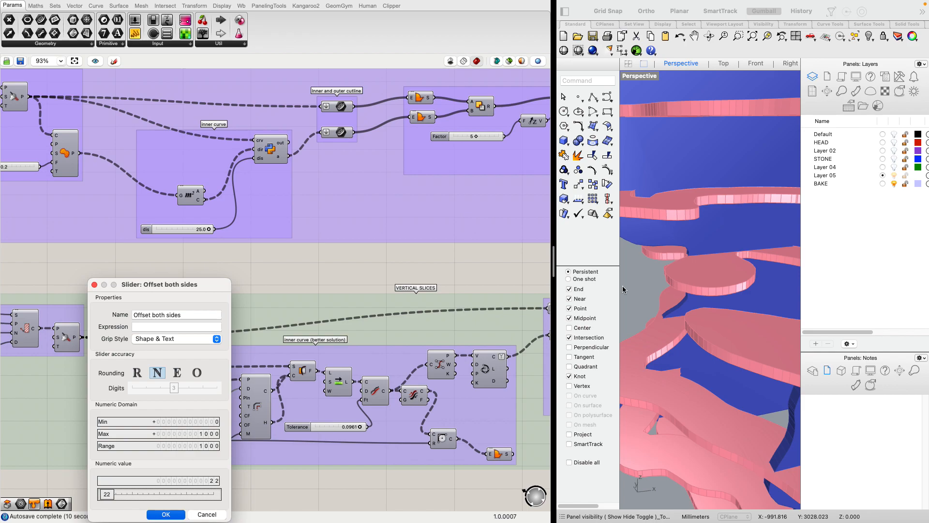
pyautogui.click(166, 514)
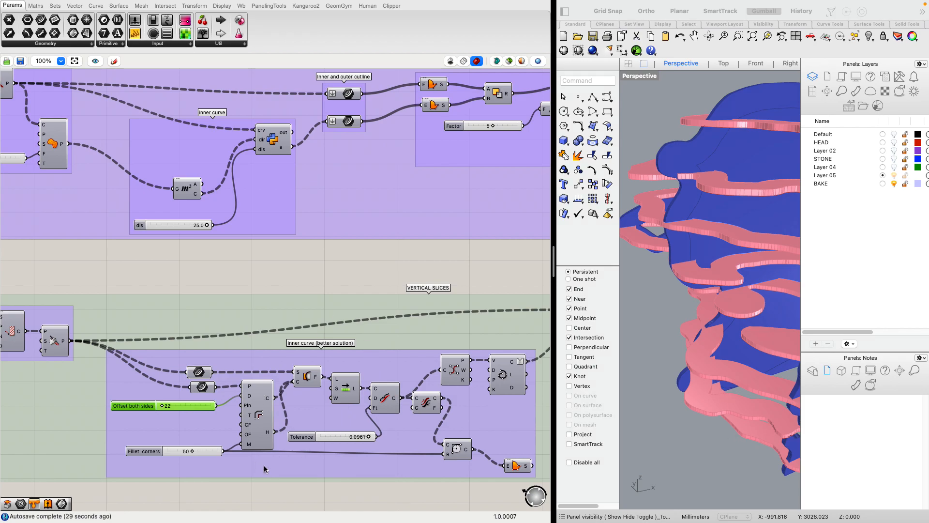
pyautogui.moveTo(158, 439)
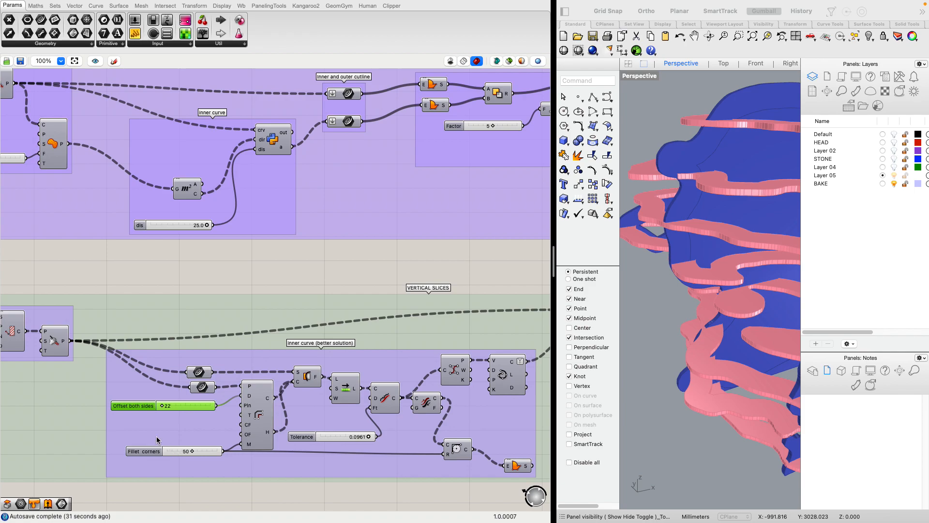
pyautogui.moveTo(342, 476)
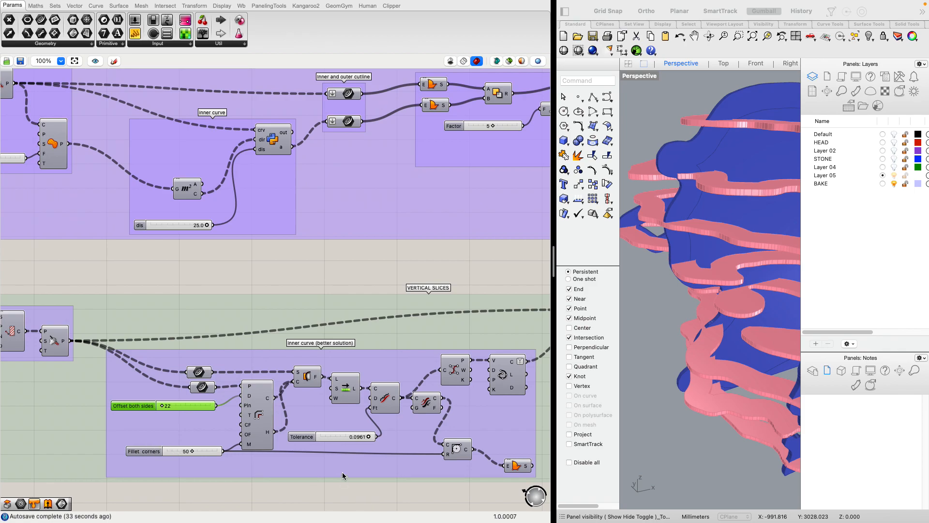
pyautogui.scroll(-3)
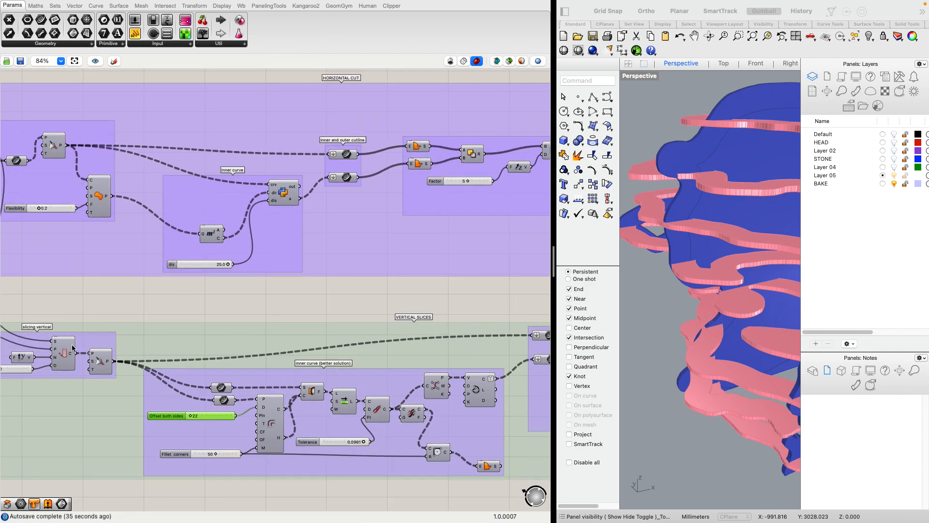
pyautogui.scroll(-3)
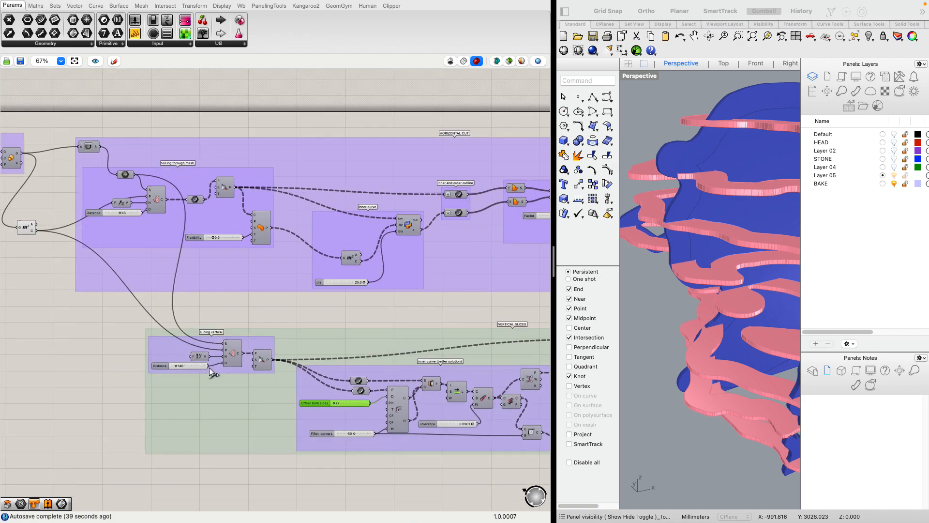
pyautogui.scroll(3)
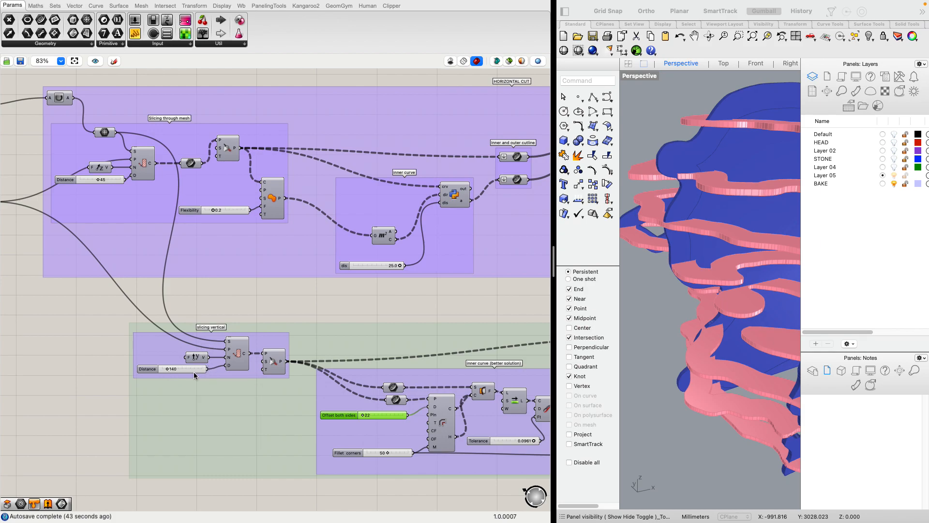
pyautogui.scroll(-3)
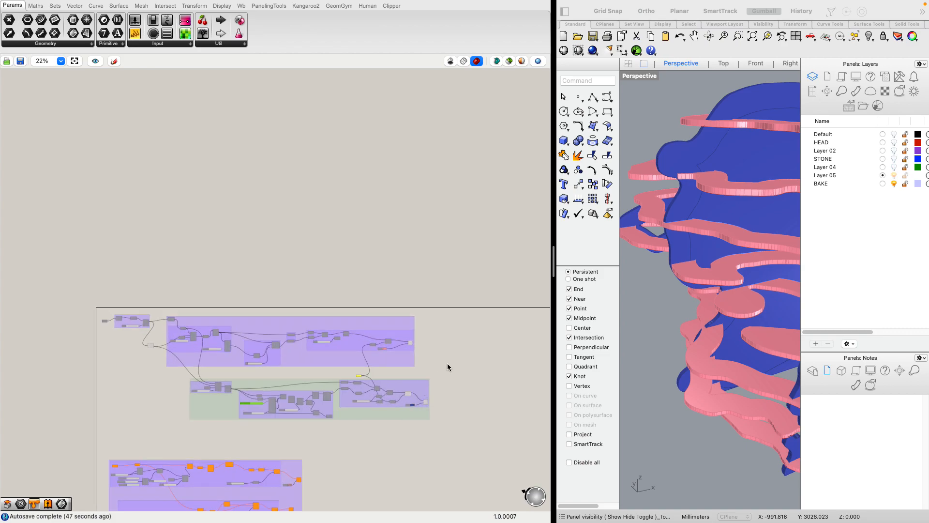
pyautogui.scroll(3)
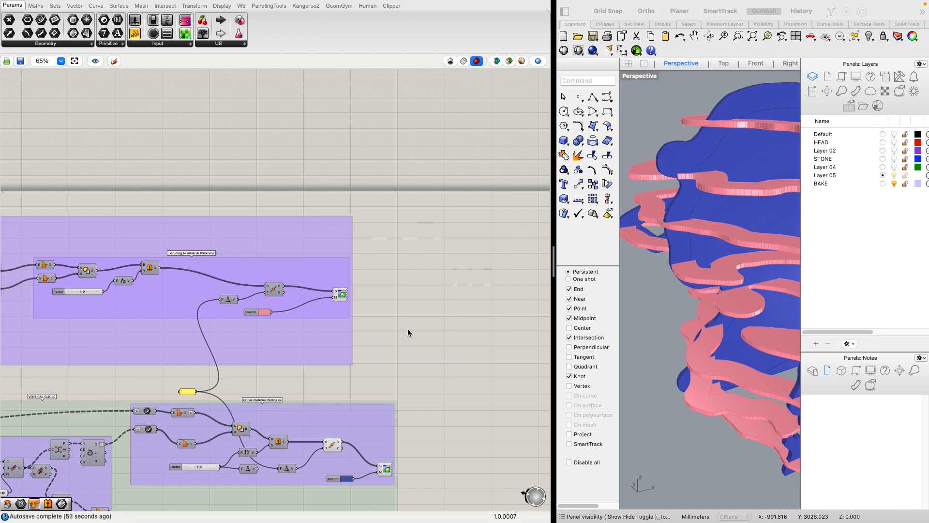
pyautogui.moveTo(419, 333)
pyautogui.write('sol')
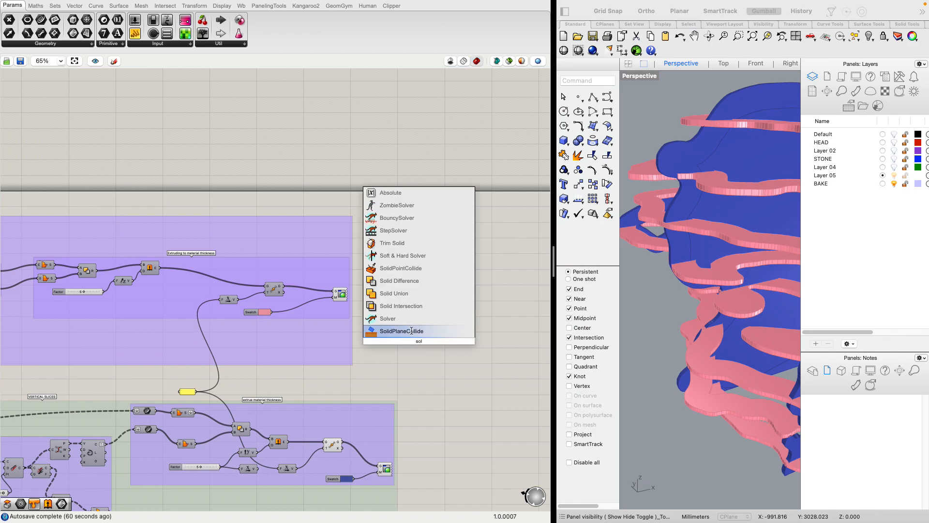
# Place a Solid Difference component on the canvas beside the extrusion groups.
pyautogui.click(401, 331)
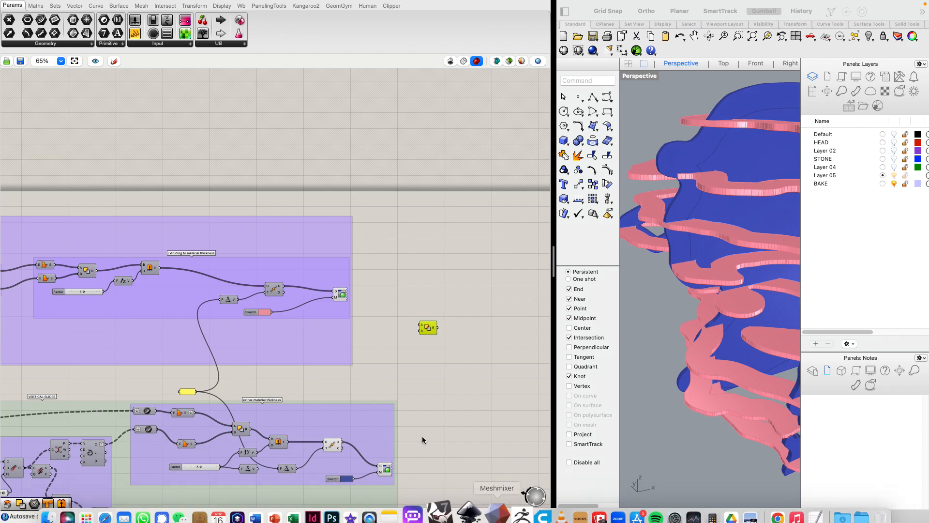
pyautogui.moveTo(706, 326)
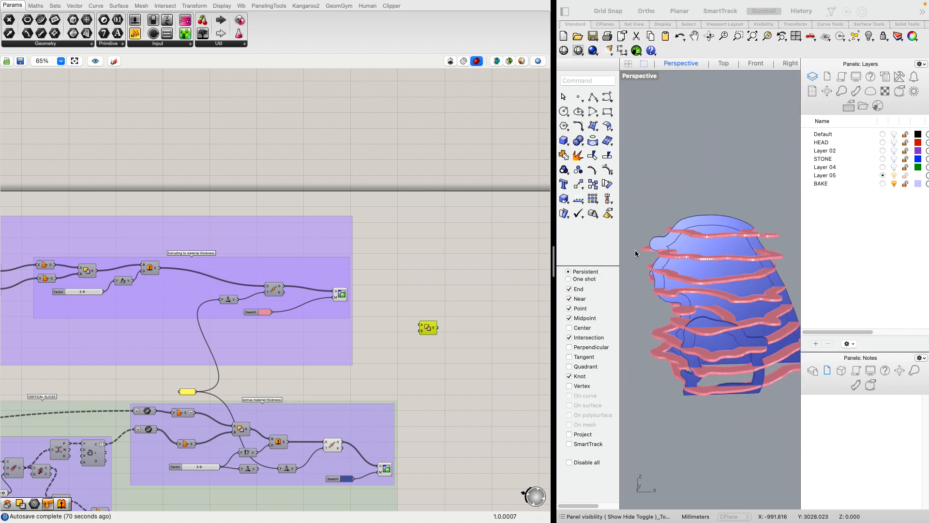
pyautogui.moveTo(721, 313)
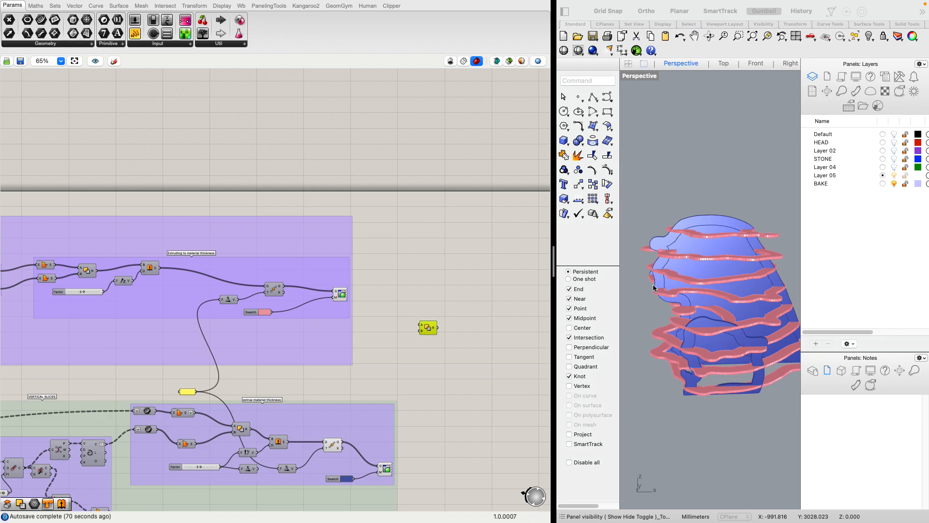
pyautogui.moveTo(720, 254)
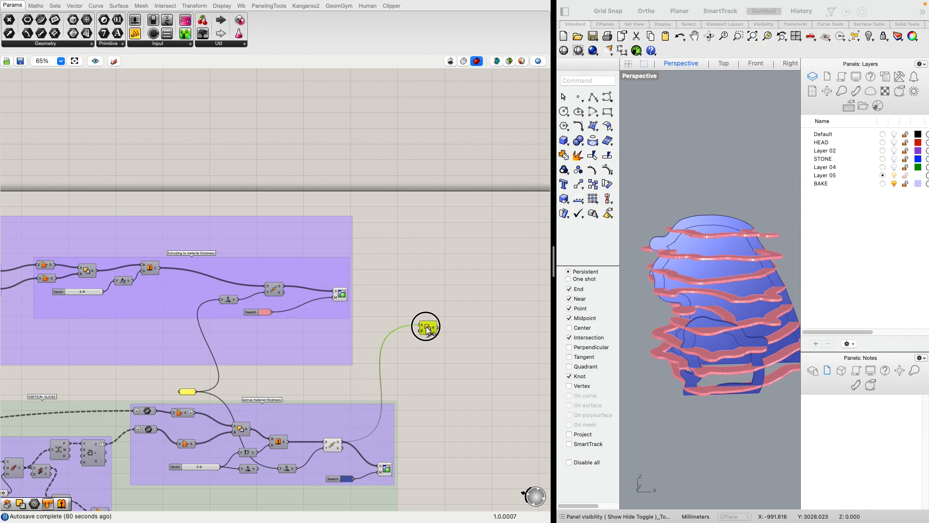
pyautogui.moveTo(340, 294)
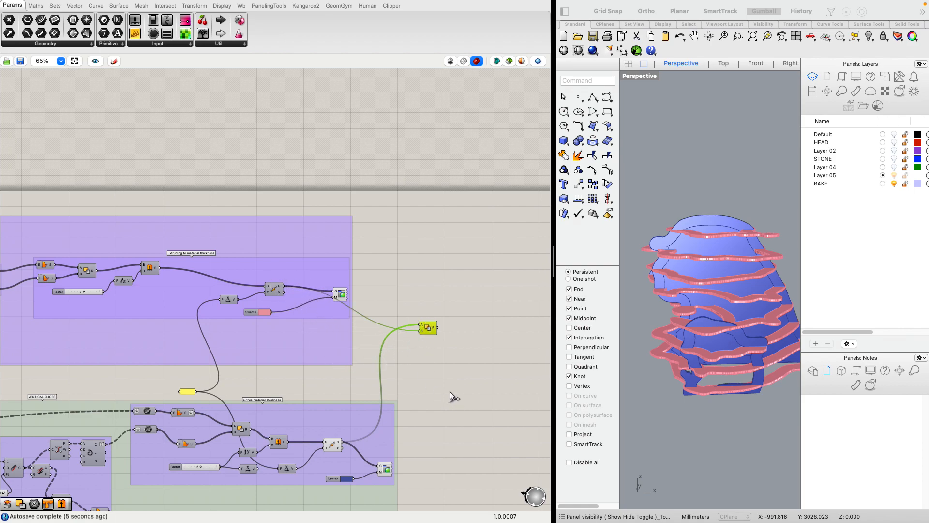
pyautogui.moveTo(445, 378)
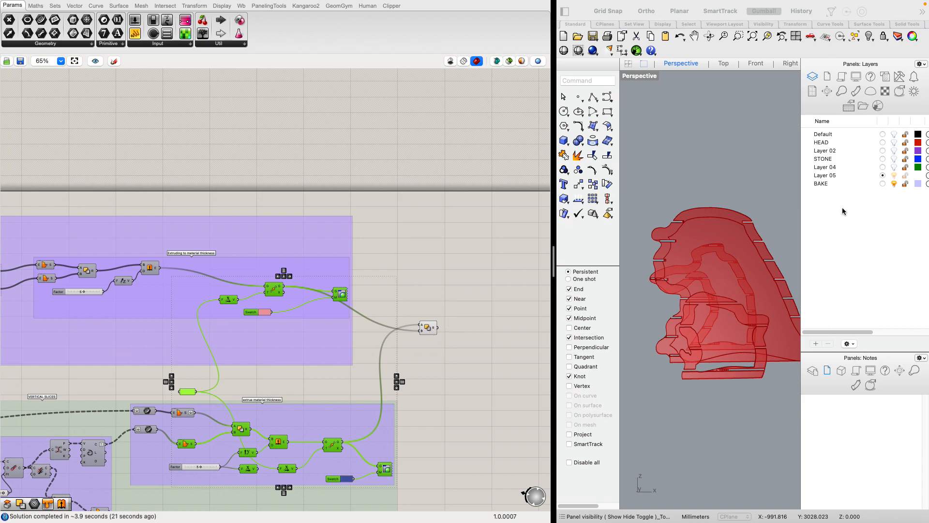
pyautogui.moveTo(697, 343)
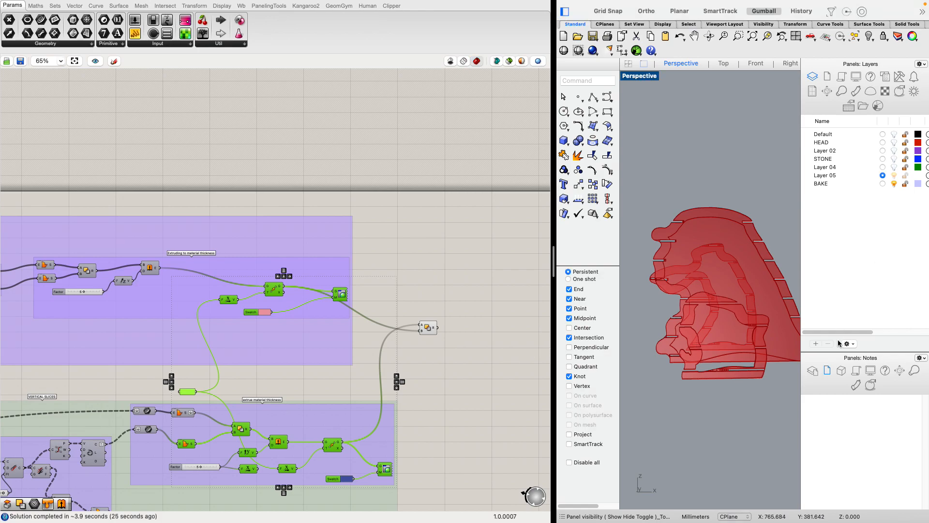
# Create a new layer and rename it Bake2.
pyautogui.click(815, 343)
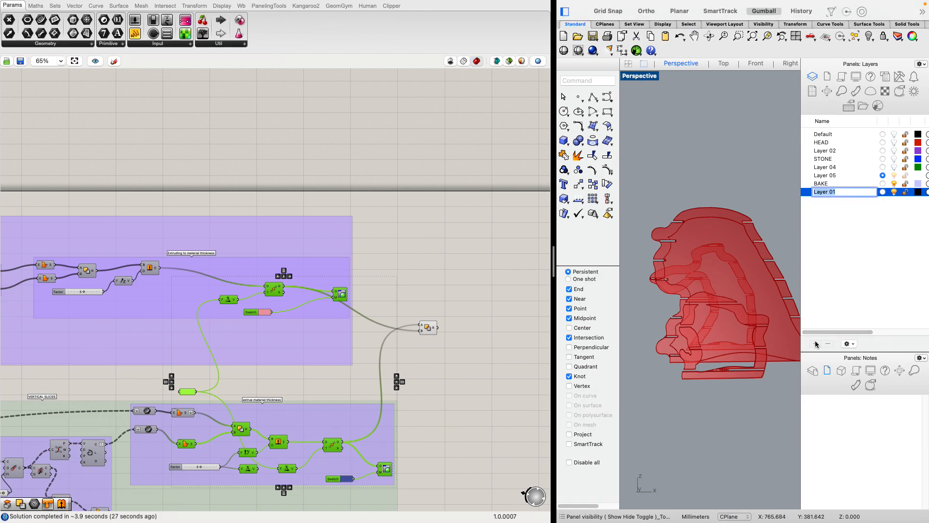
pyautogui.doubleClick(824, 192)
pyautogui.write('Bake2')
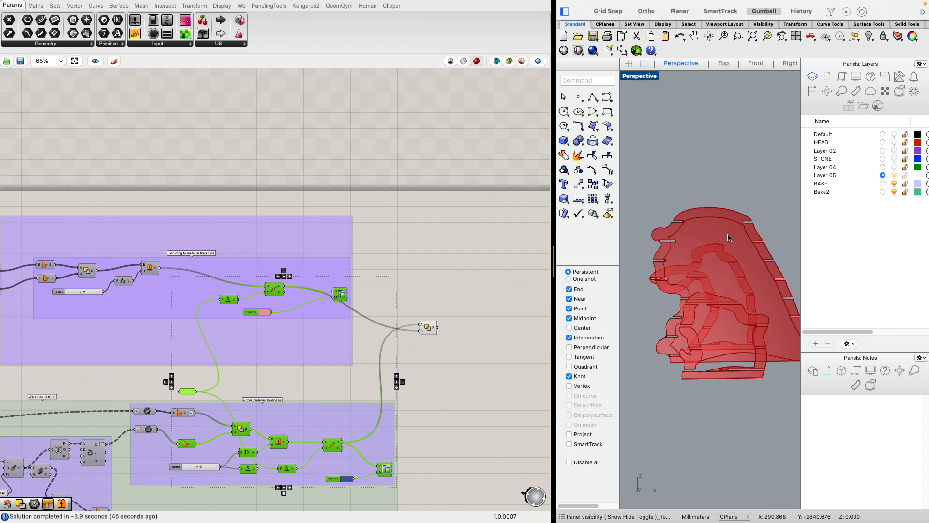
pyautogui.moveTo(720, 259)
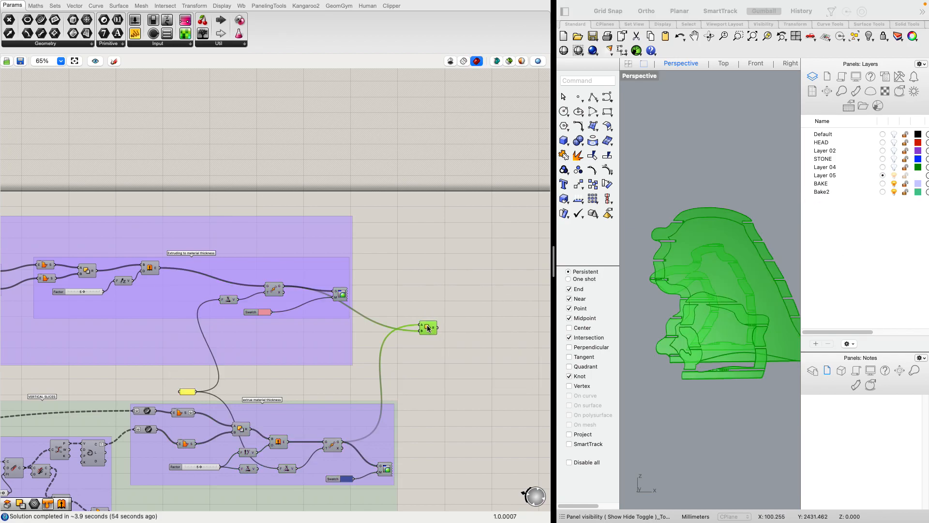
# Bake the slotted SDiff slices onto the BAKE layer.
pyautogui.rightClick(427, 326)
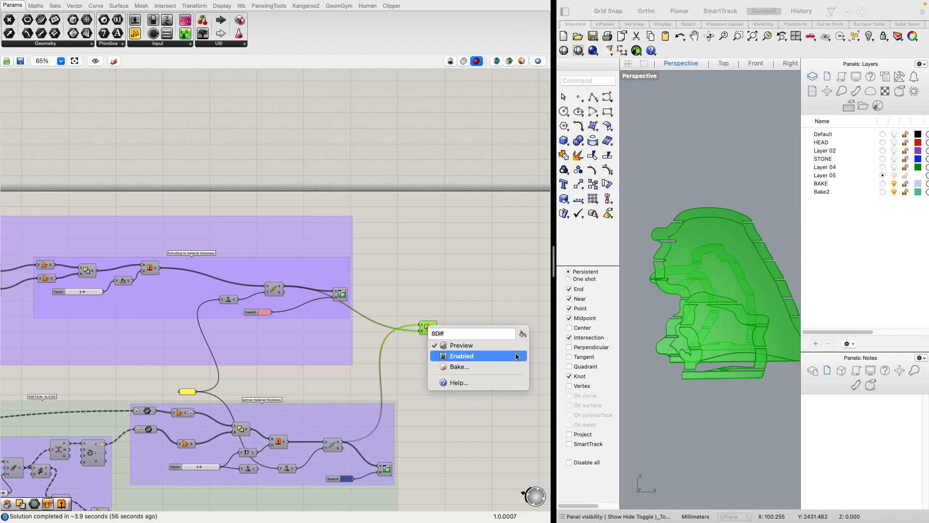
pyautogui.click(458, 366)
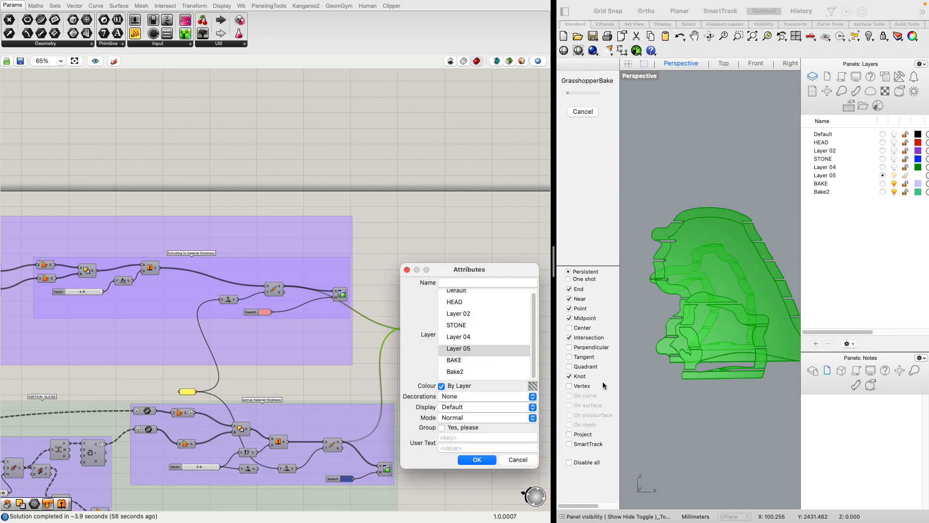
pyautogui.click(454, 361)
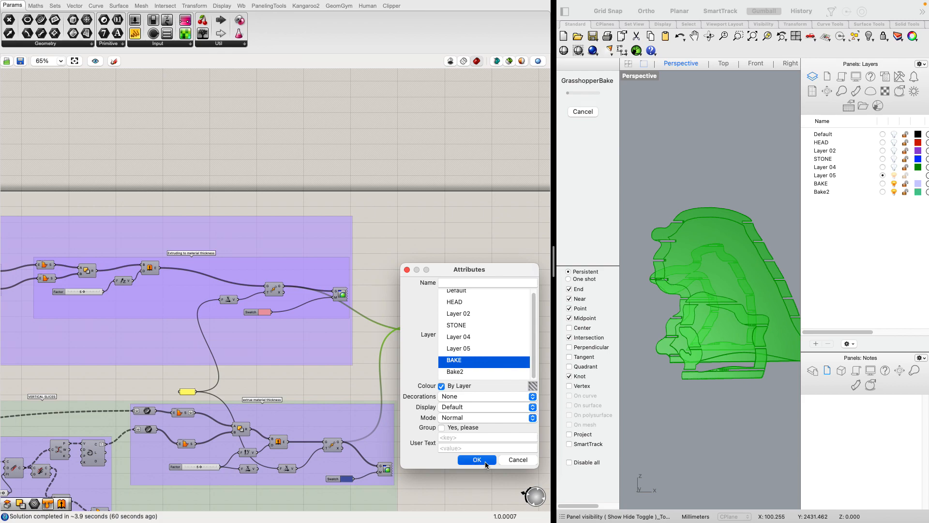
pyautogui.click(476, 459)
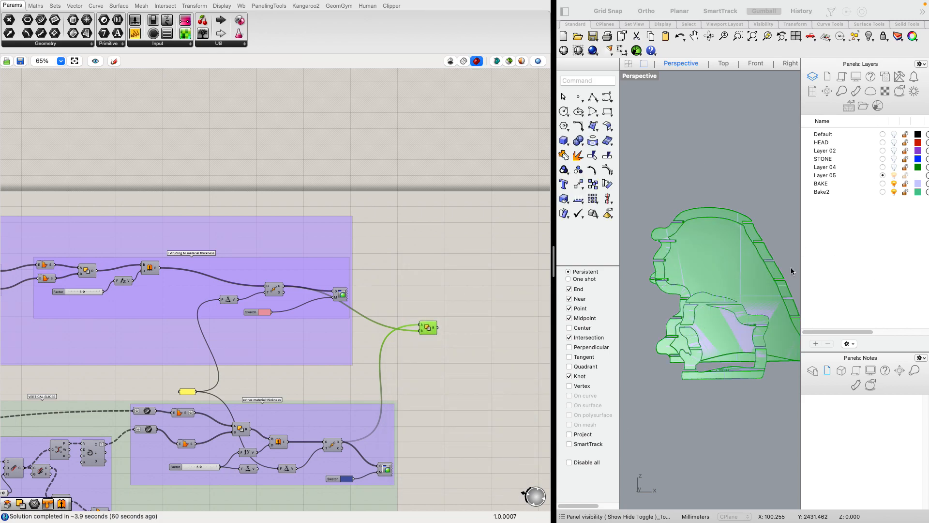
pyautogui.moveTo(660, 417)
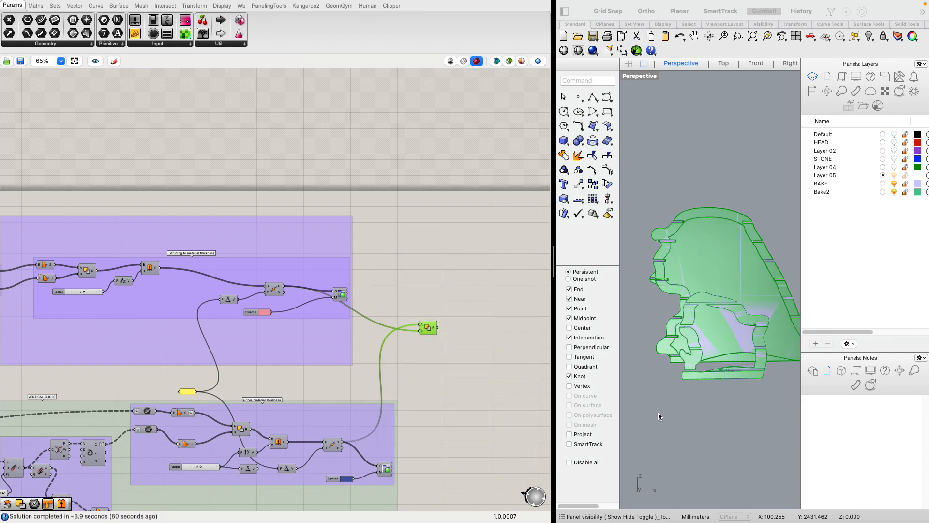
# Bake the moved horizontal slices onto the Bake2 layer.
pyautogui.click(273, 291)
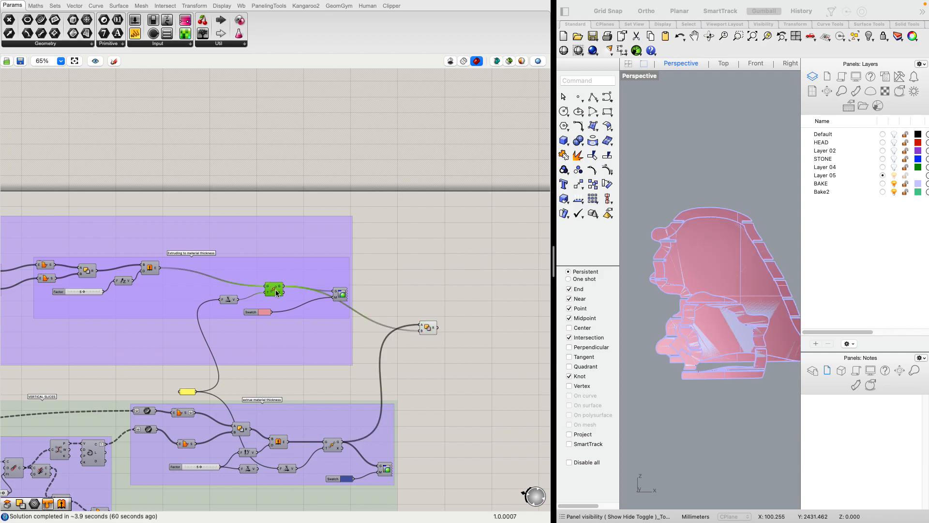
pyautogui.click(274, 290)
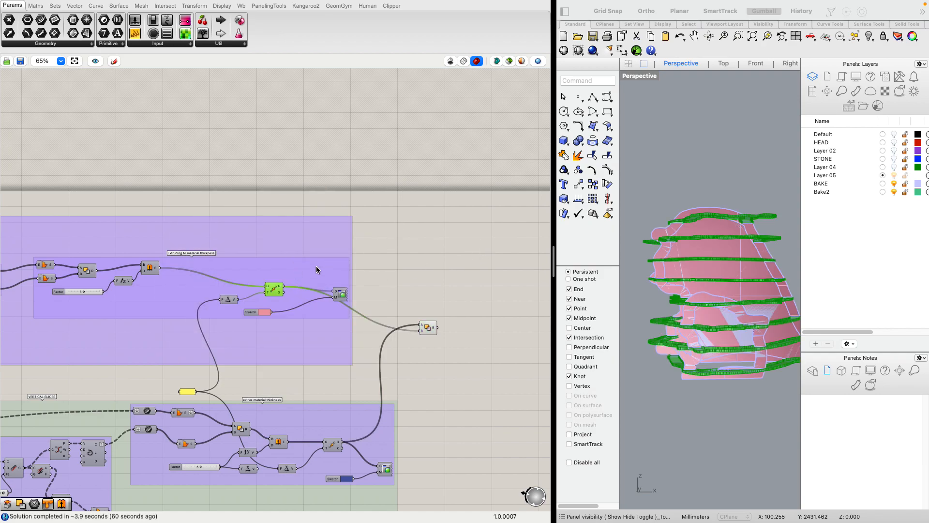
pyautogui.rightClick(274, 288)
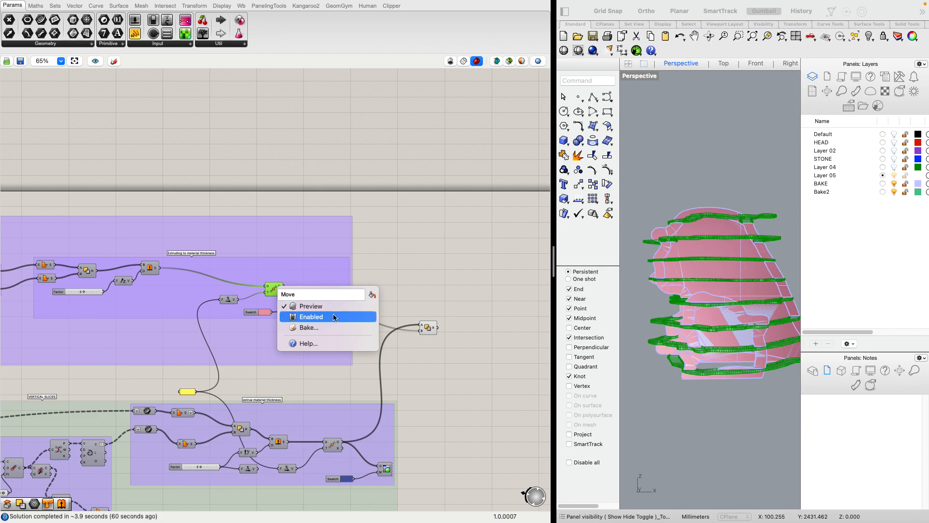
pyautogui.click(307, 329)
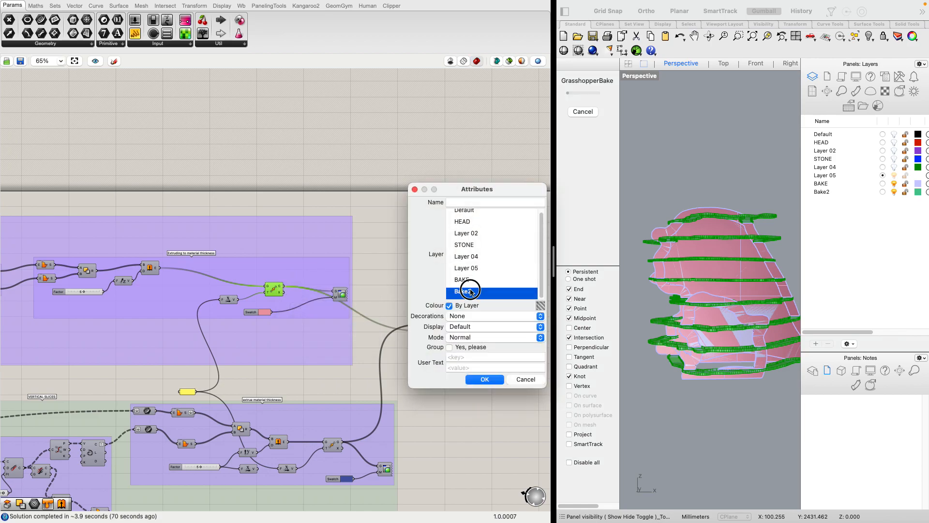
pyautogui.click(484, 379)
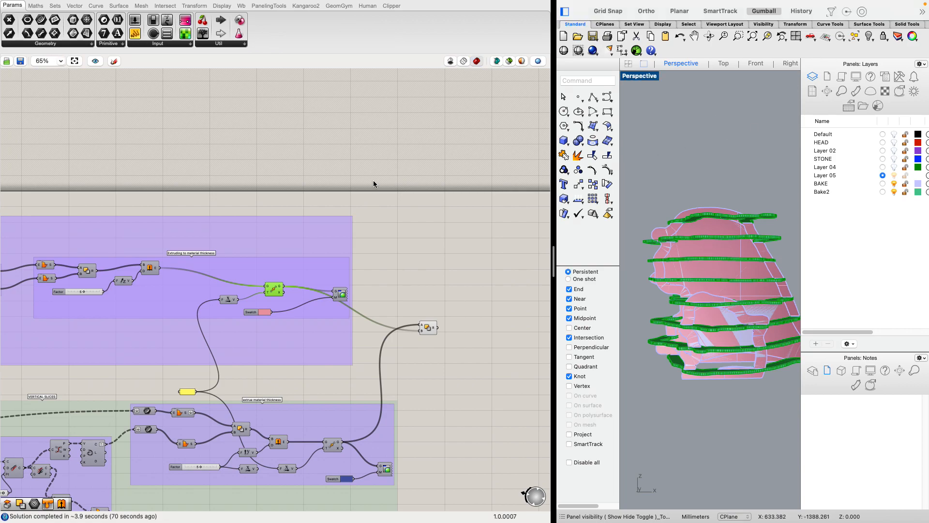
# Turn off the Grasshopper preview and switch to the Rhino window showing the baked slices.
pyautogui.scroll(-3)
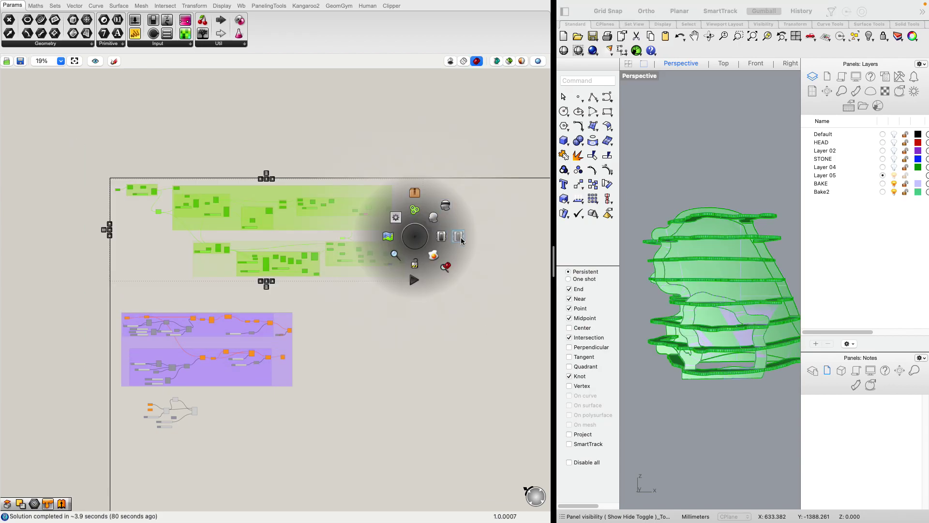
pyautogui.click(459, 236)
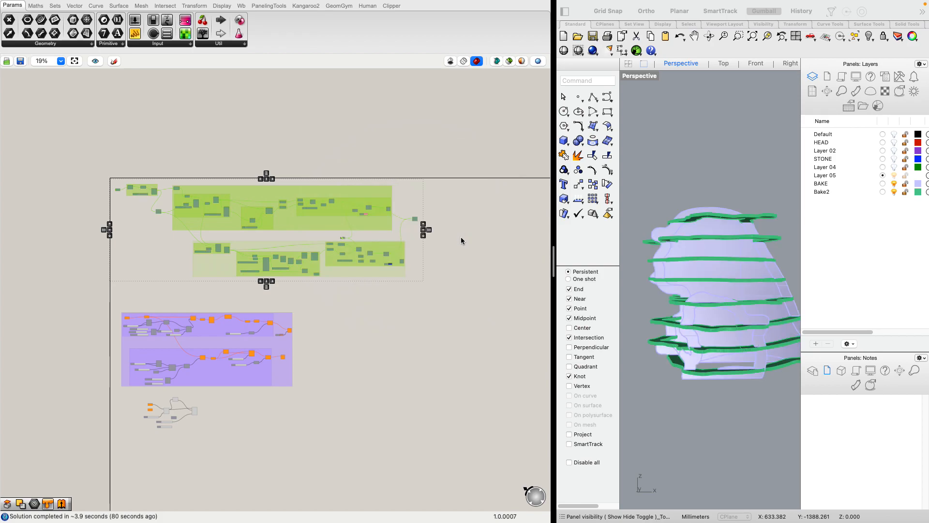
pyautogui.moveTo(488, 7)
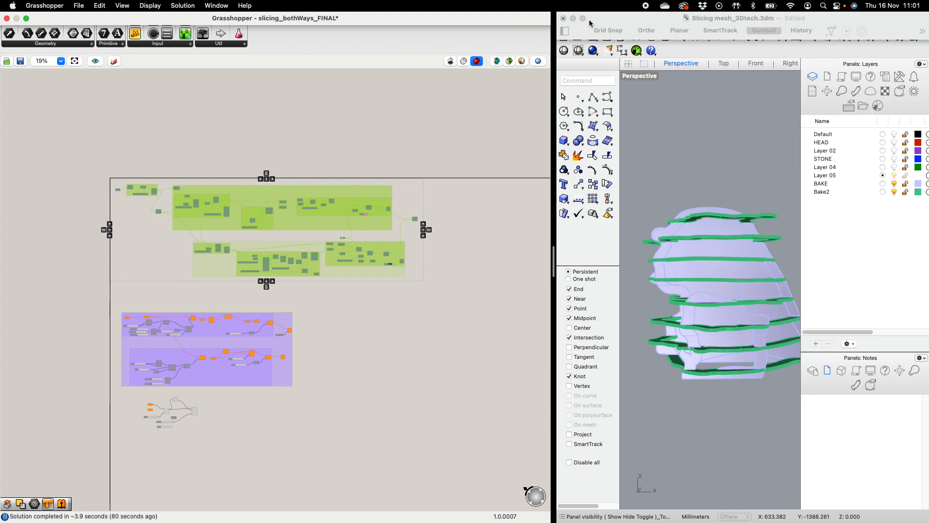
pyautogui.moveTo(398, 3)
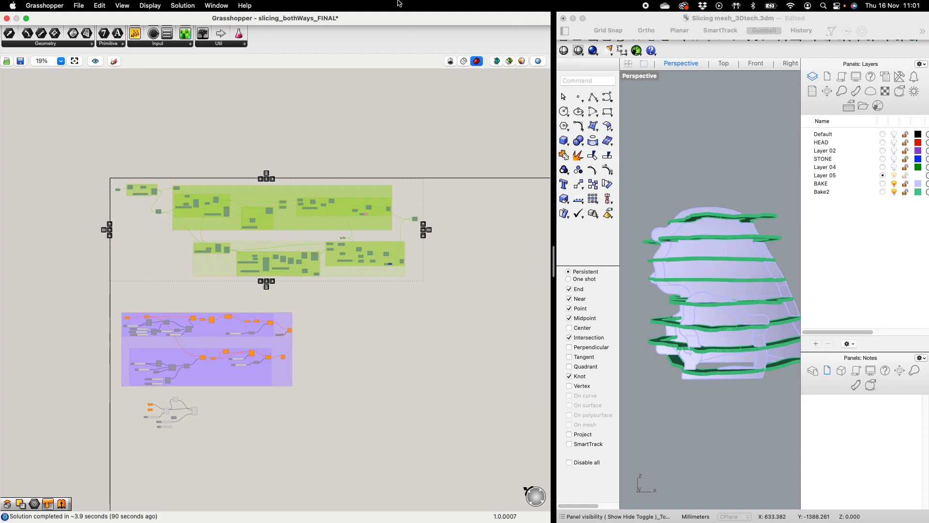
pyautogui.click(215, 6)
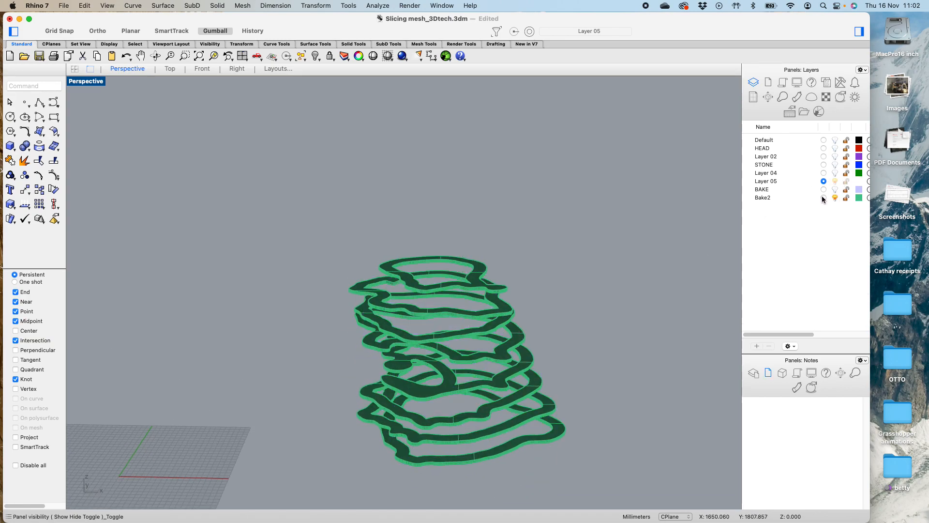
# Make Bake2 current, then hide its green outline slices.
pyautogui.click(823, 197)
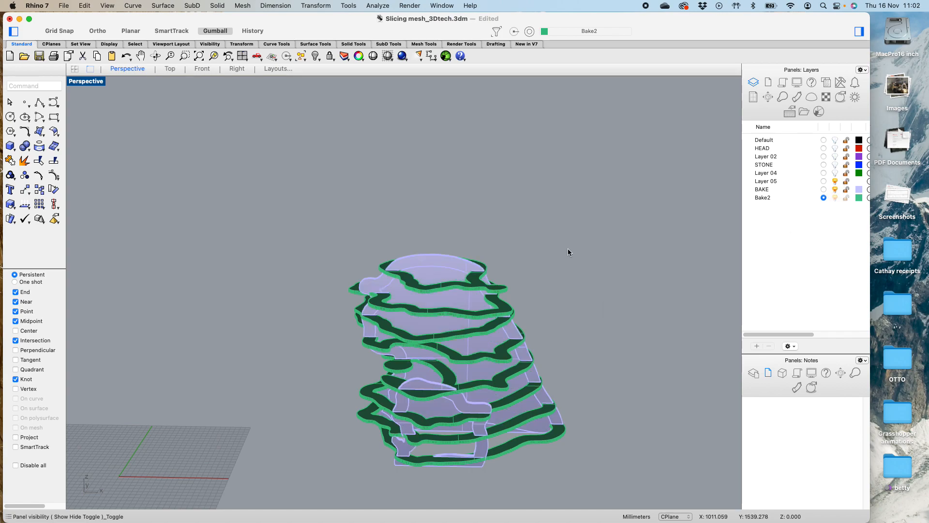
pyautogui.moveTo(828, 203)
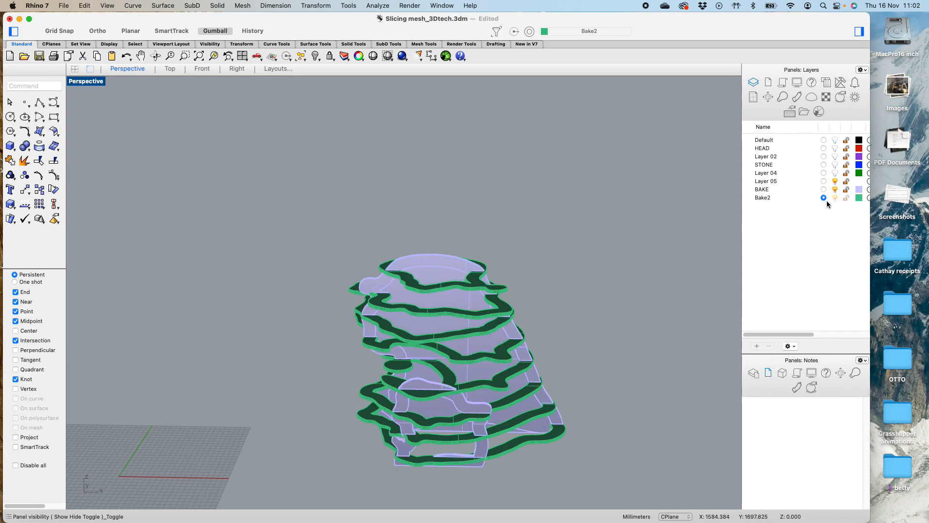
pyautogui.click(823, 189)
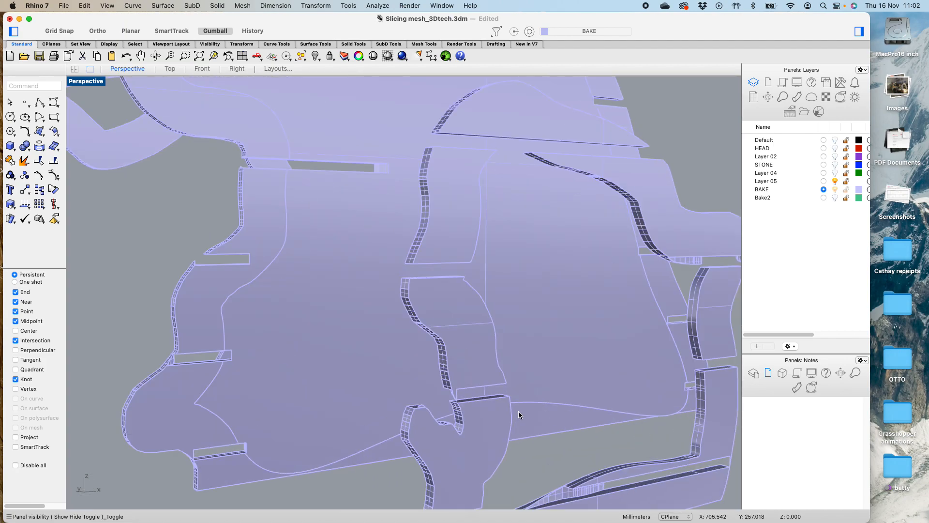
pyautogui.moveTo(439, 267)
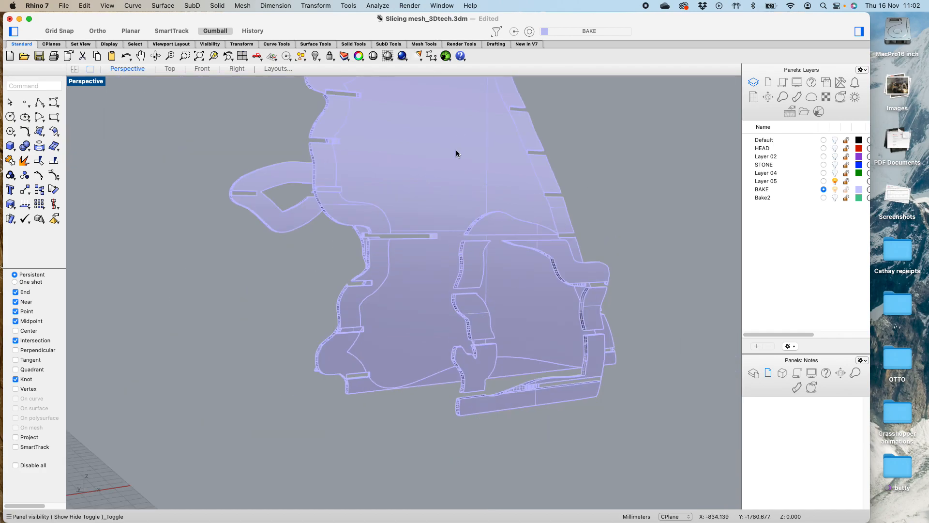
pyautogui.moveTo(469, 235)
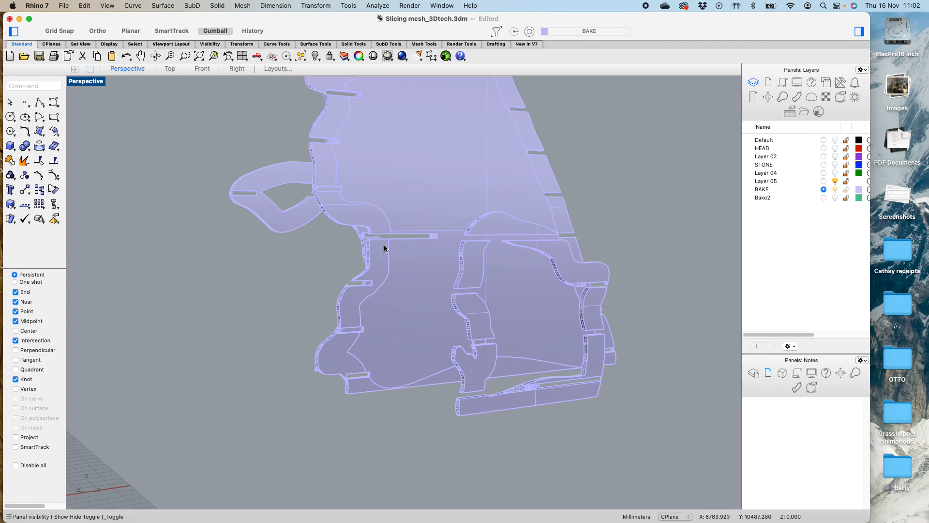
pyautogui.moveTo(457, 340)
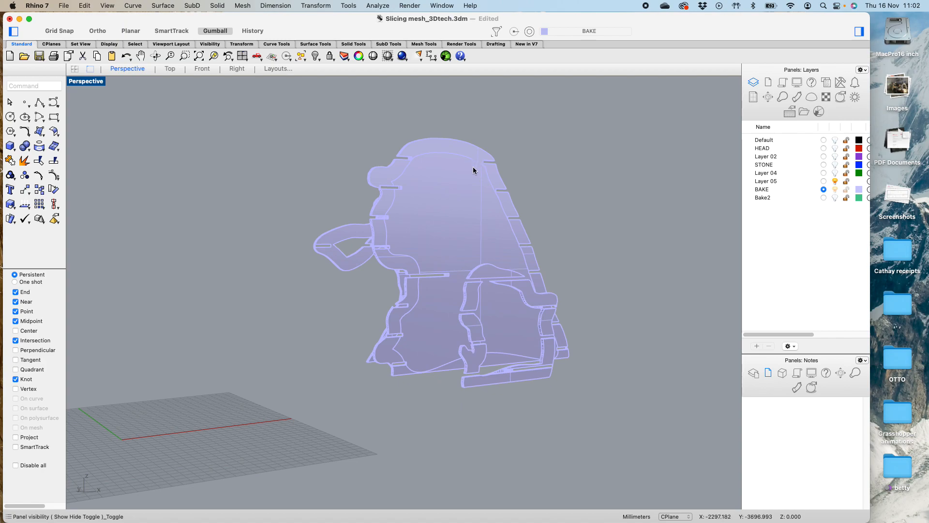
pyautogui.moveTo(445, 159)
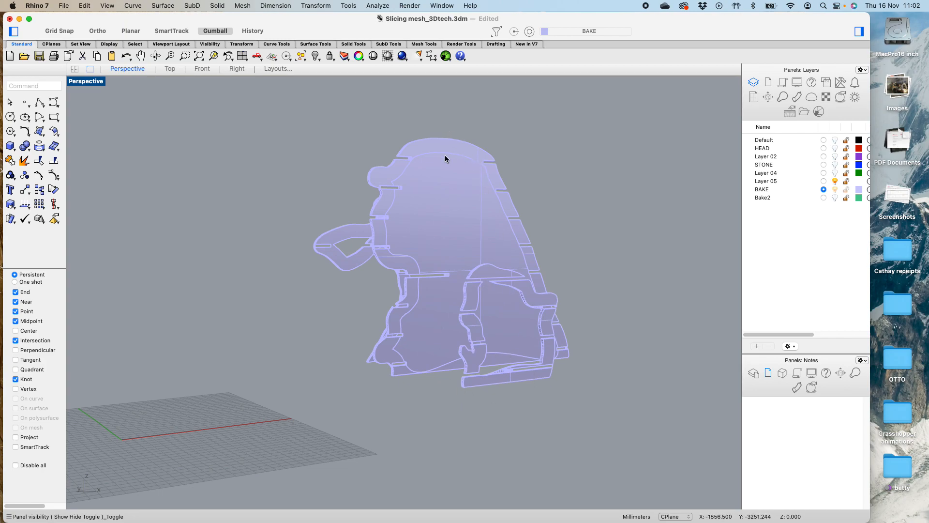
pyautogui.moveTo(450, 318)
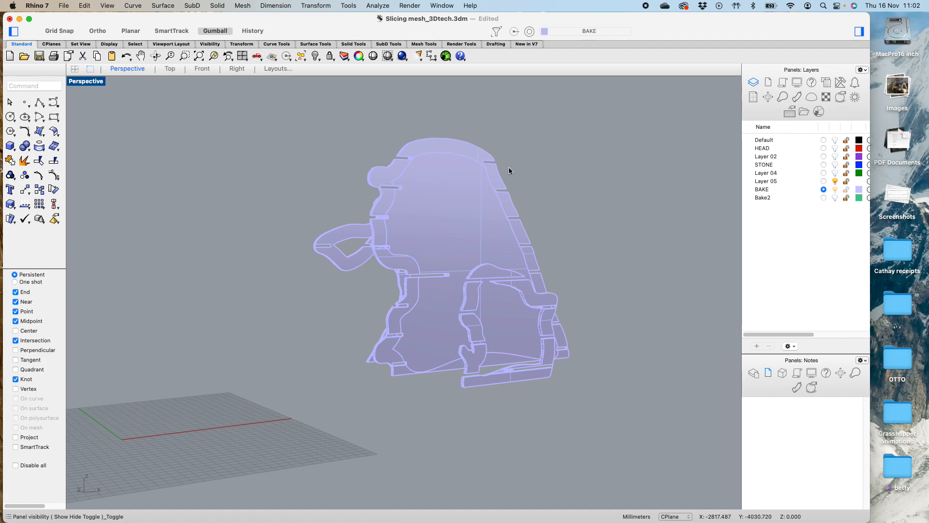
pyautogui.moveTo(407, 191)
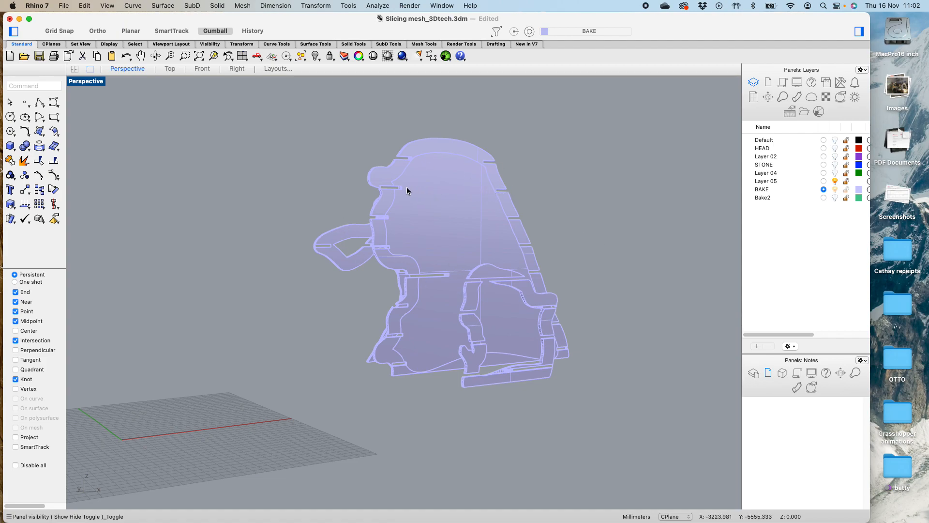
pyautogui.moveTo(455, 145)
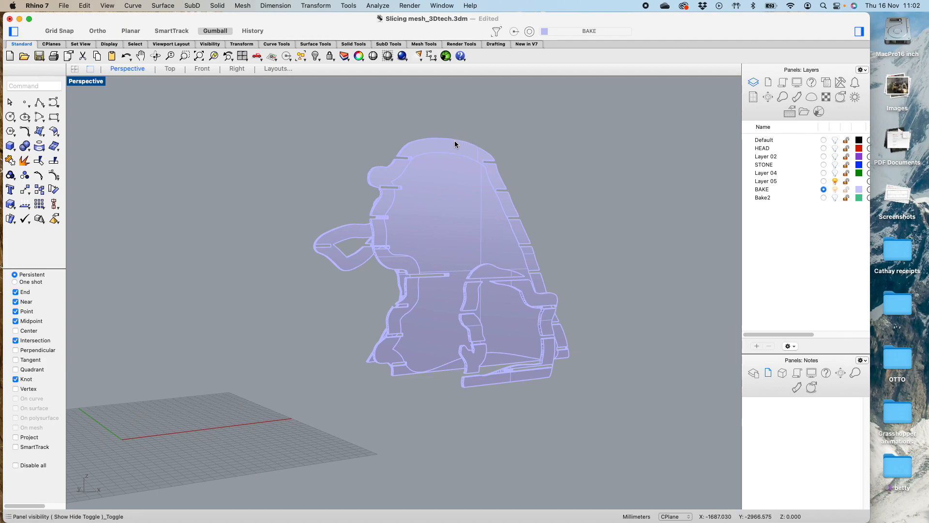
pyautogui.moveTo(447, 360)
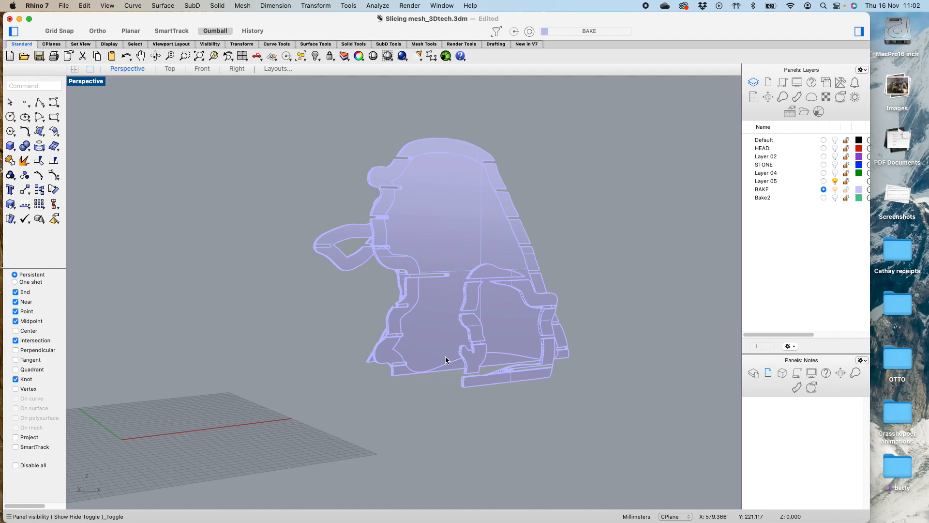
pyautogui.moveTo(463, 388)
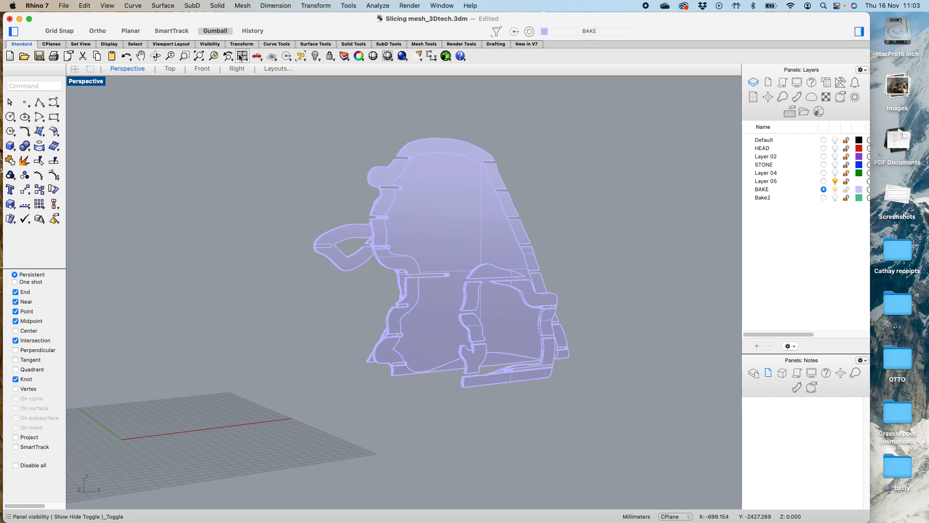
# Show four viewports, select the slices in the top view and start Mirror.
pyautogui.click(75, 69)
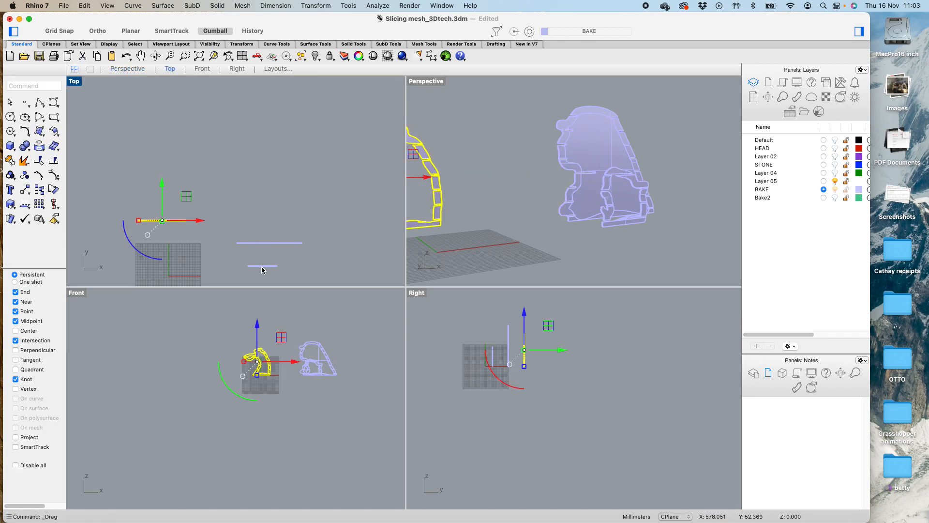
pyautogui.click(233, 252)
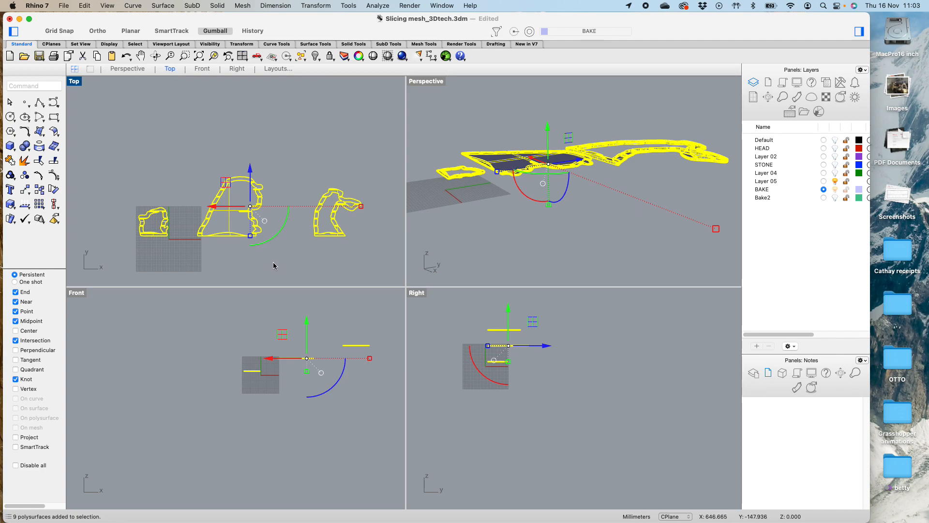
pyautogui.write('mi')
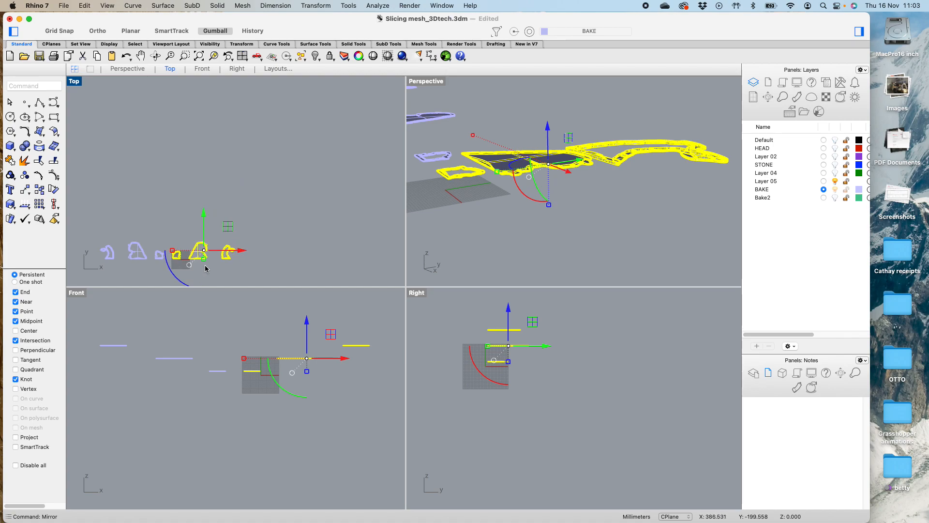
pyautogui.press('Delete')
pyautogui.write('Make')
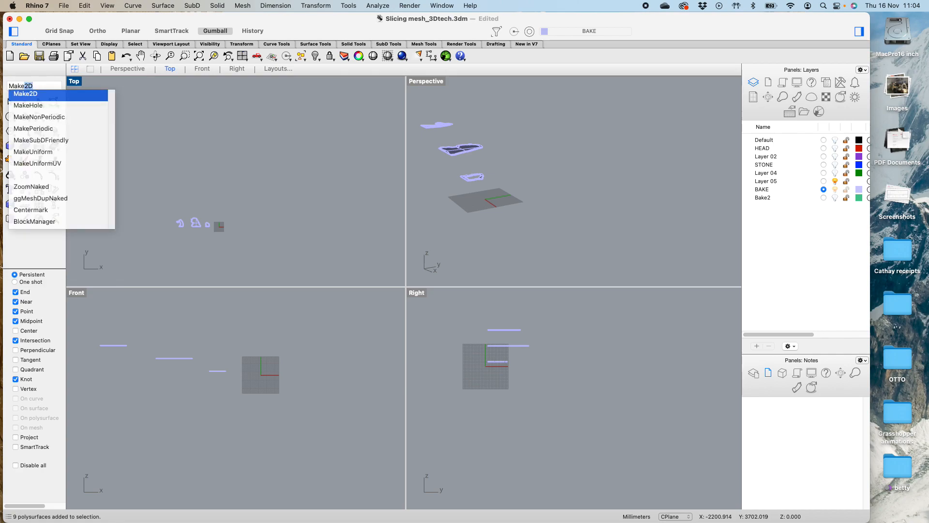
# Run Make2D without hidden lines, projected to CPlane, and apply it.
pyautogui.click(26, 94)
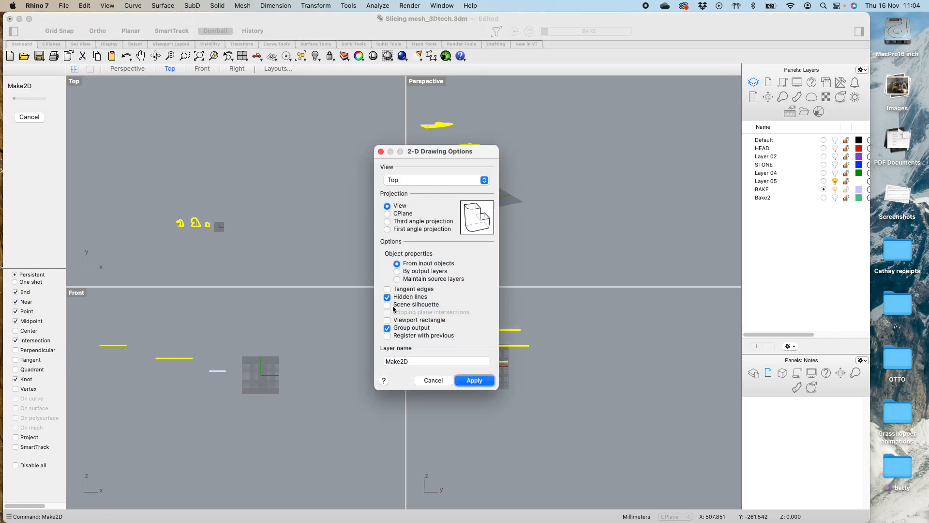
pyautogui.click(387, 296)
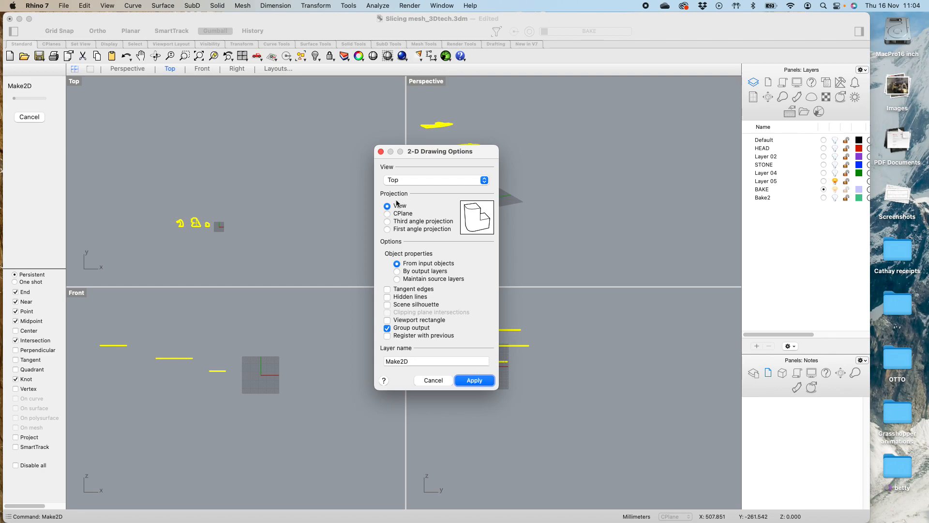
pyautogui.moveTo(396, 222)
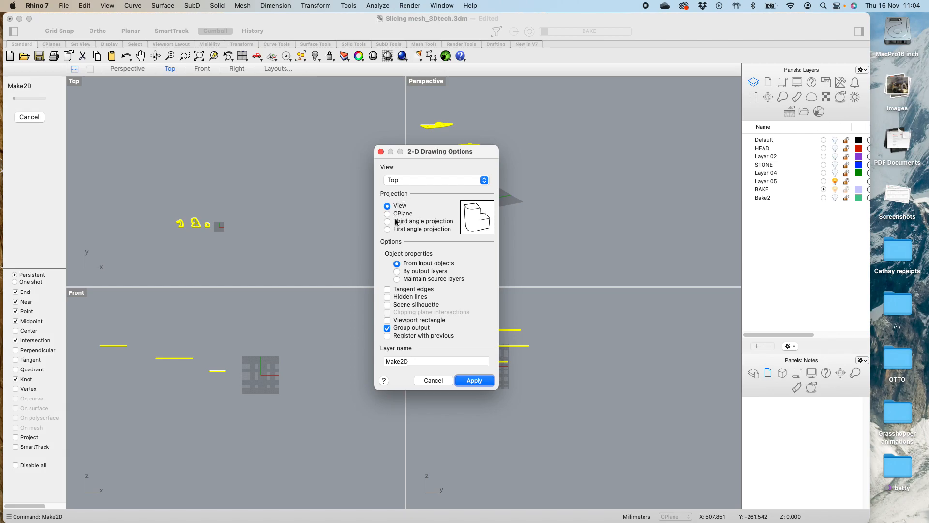
pyautogui.click(387, 214)
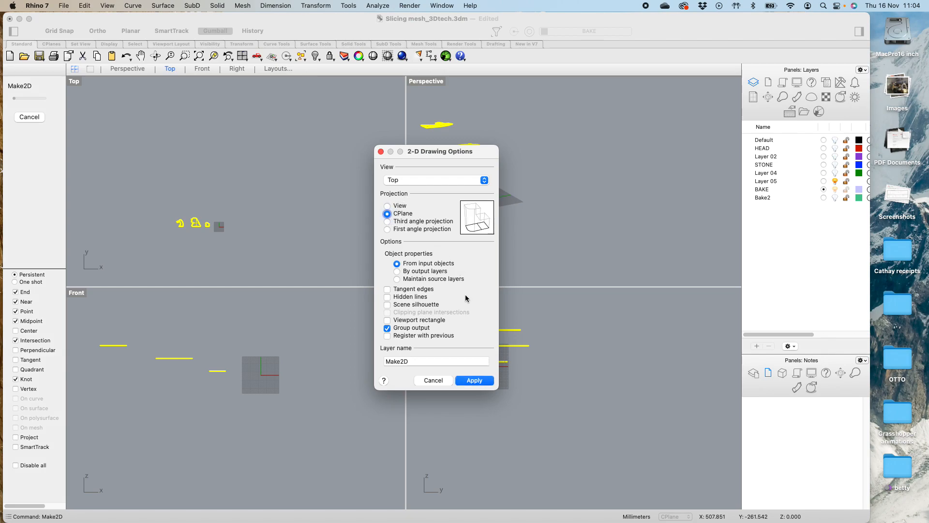
pyautogui.moveTo(480, 288)
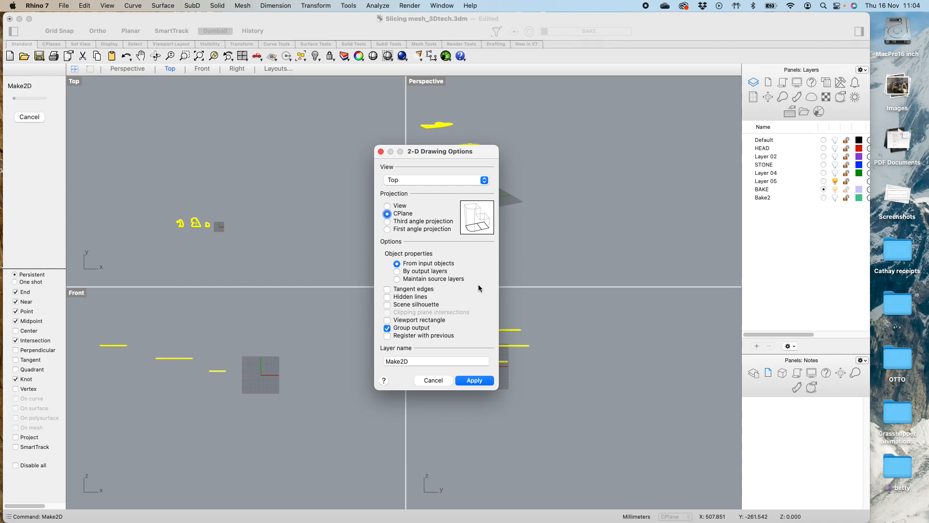
pyautogui.moveTo(422, 194)
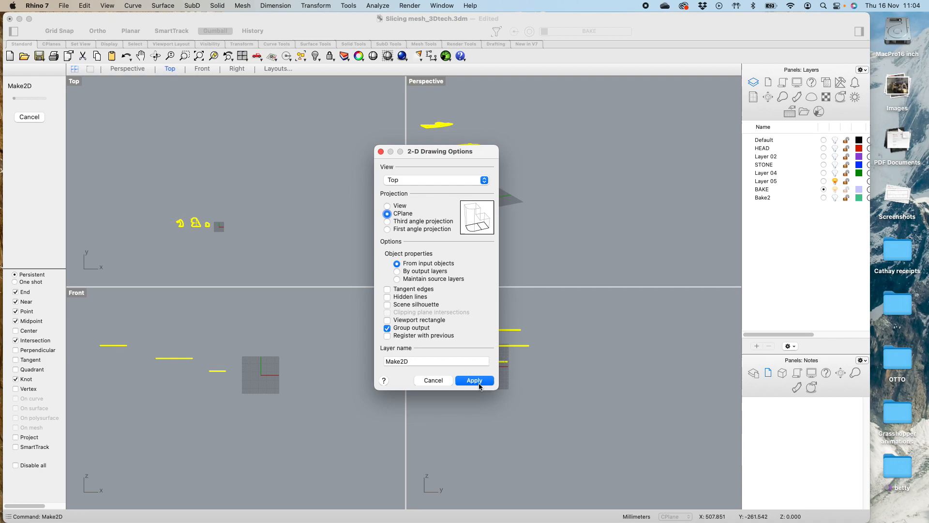
pyautogui.click(474, 379)
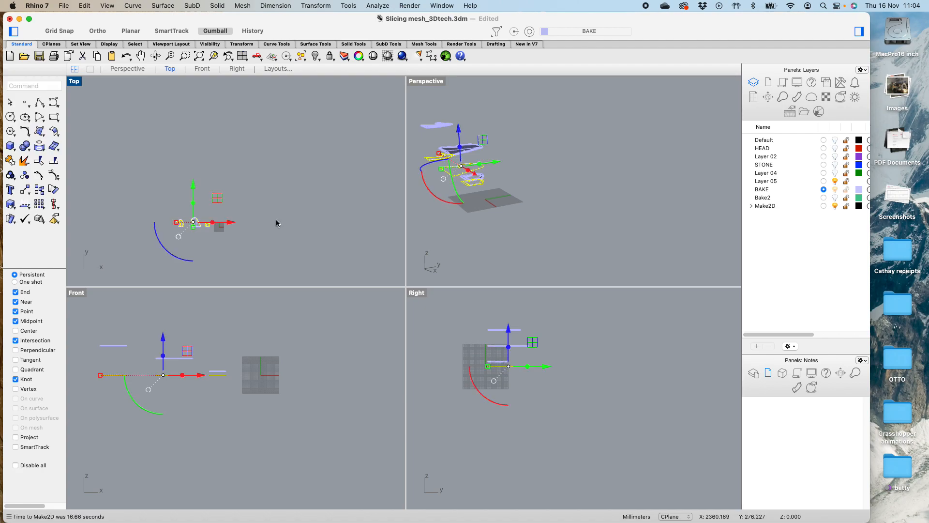
pyautogui.moveTo(321, 183)
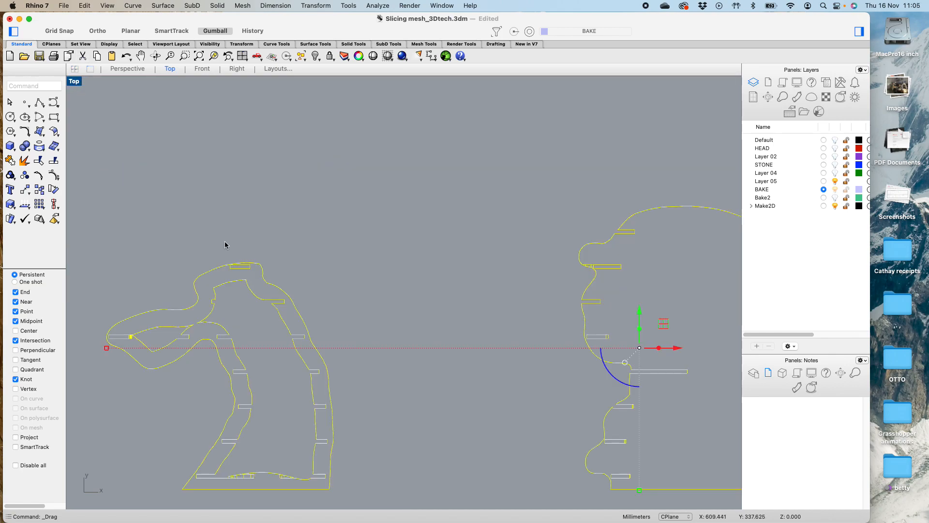
# Zoom in on the yellow Make2D slice outlines to inspect the slot cutouts.
pyautogui.scroll(3)
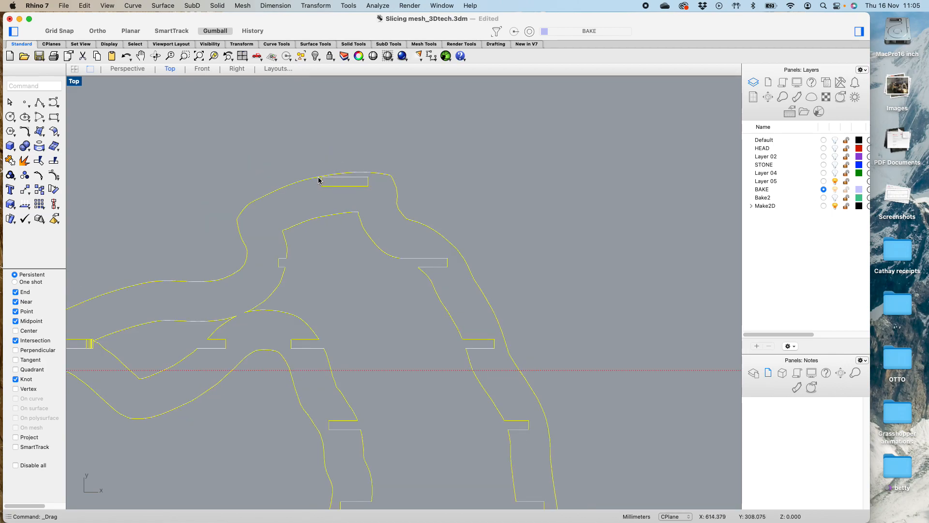
pyautogui.moveTo(317, 182)
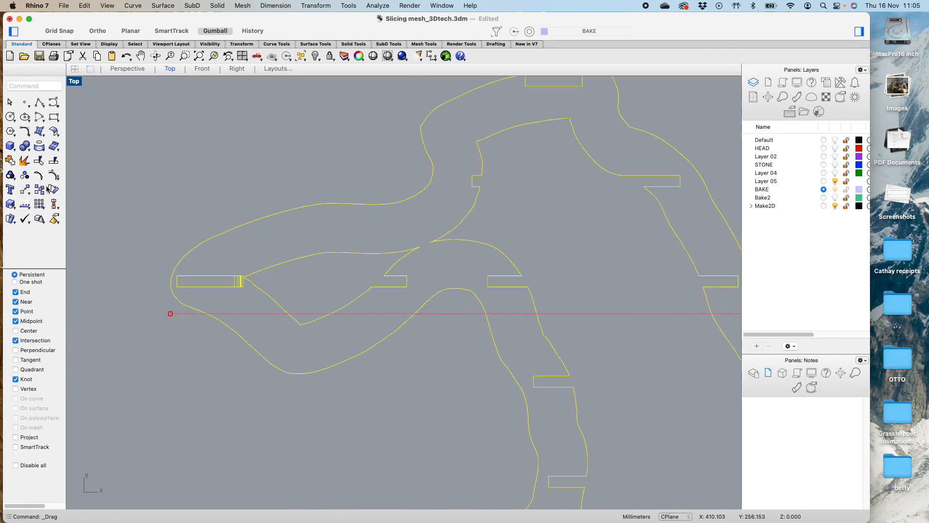
pyautogui.moveTo(38, 175)
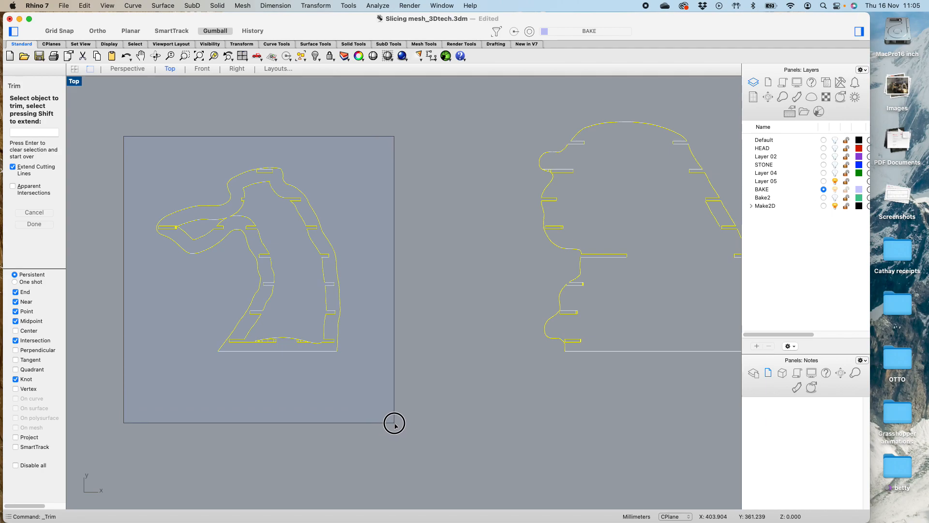
# Confirm the slice curves as cutting edges and trim the stub lines at the base and side slots.
pyautogui.click(394, 423)
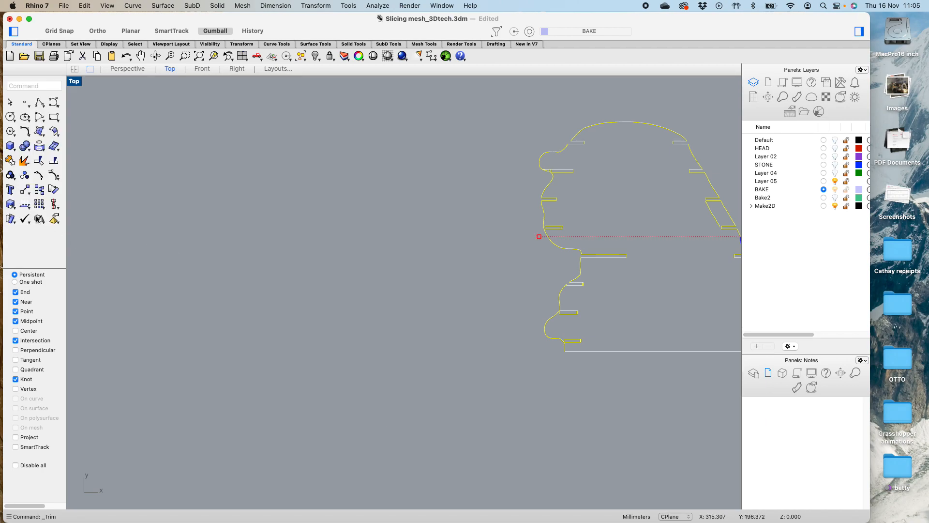
pyautogui.moveTo(181, 263)
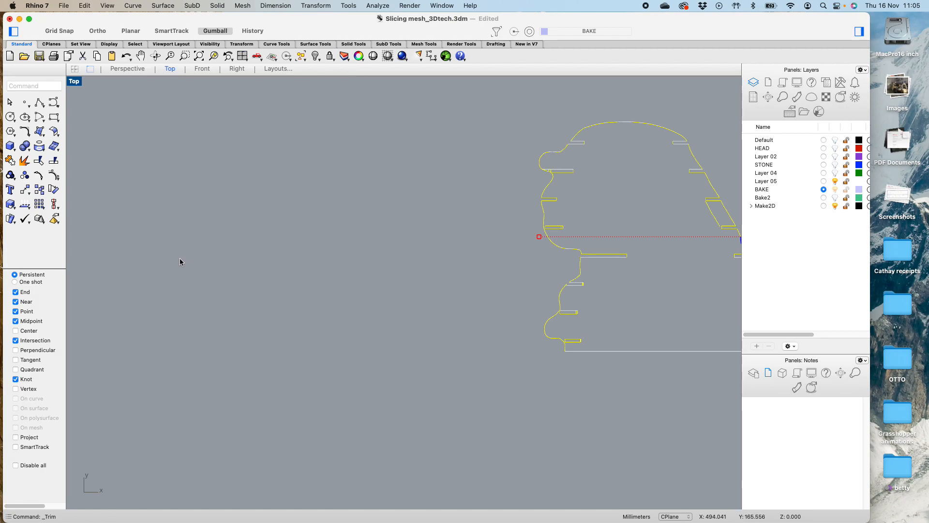
pyautogui.press('cmd+z')
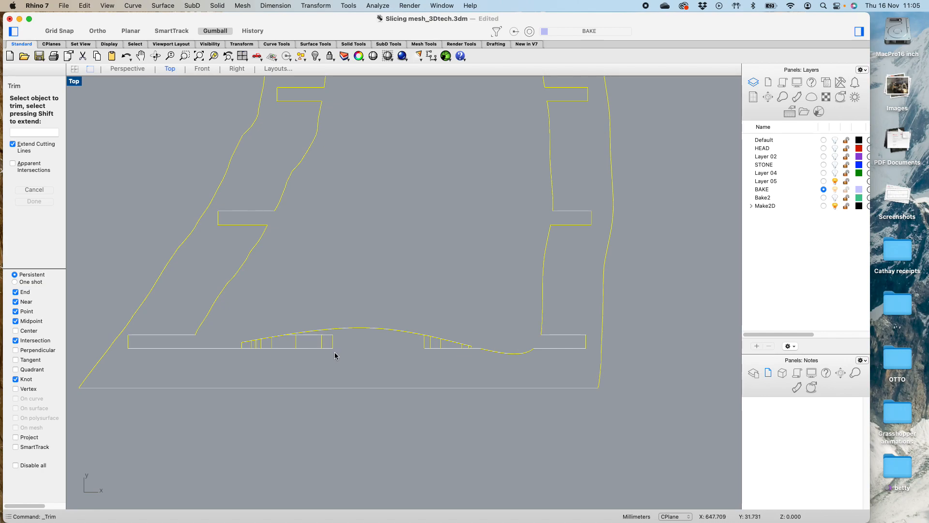
pyautogui.click(291, 345)
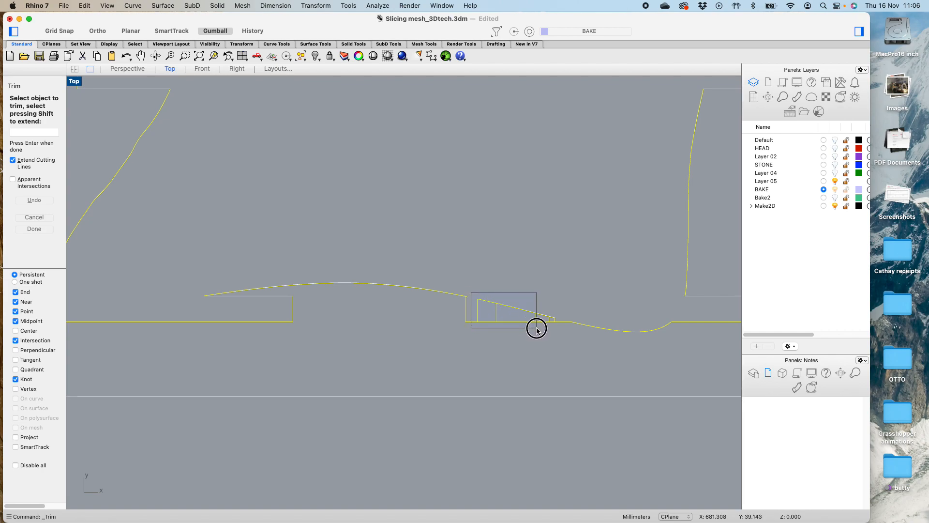
pyautogui.click(536, 329)
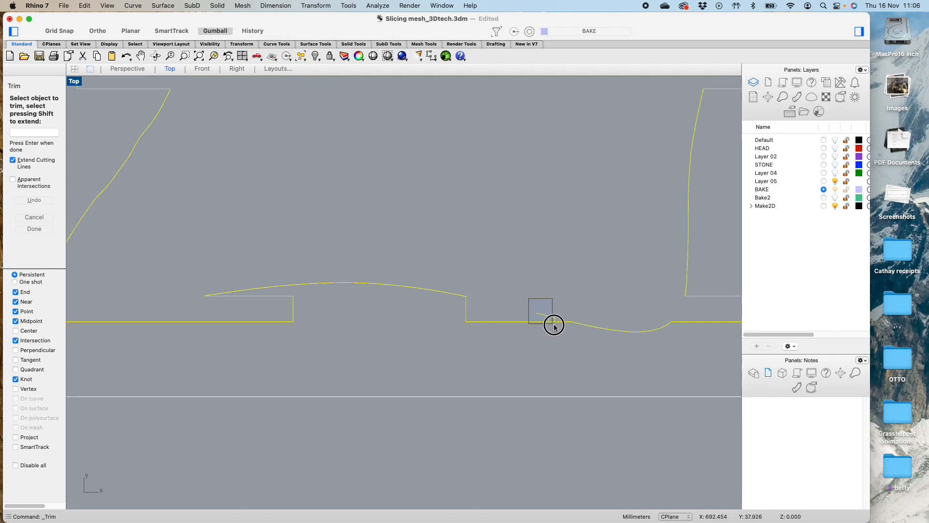
pyautogui.click(554, 325)
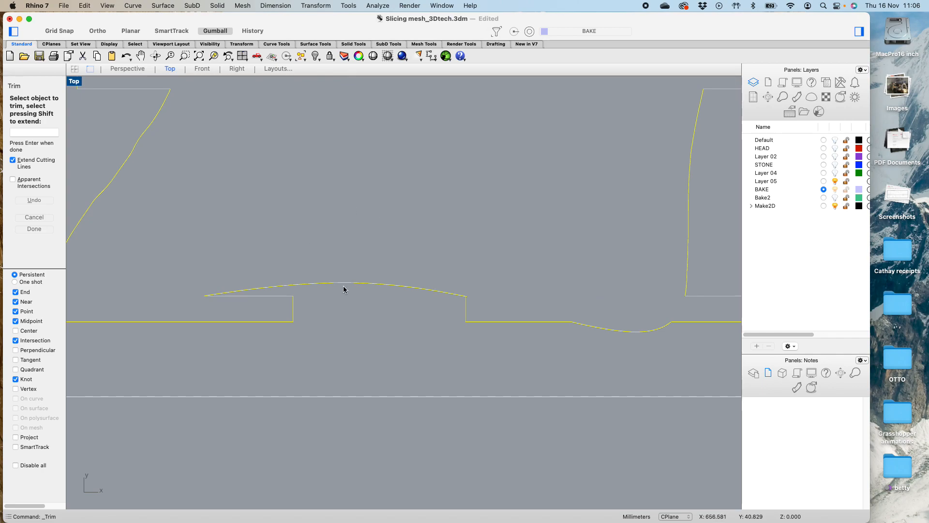
pyautogui.moveTo(258, 284)
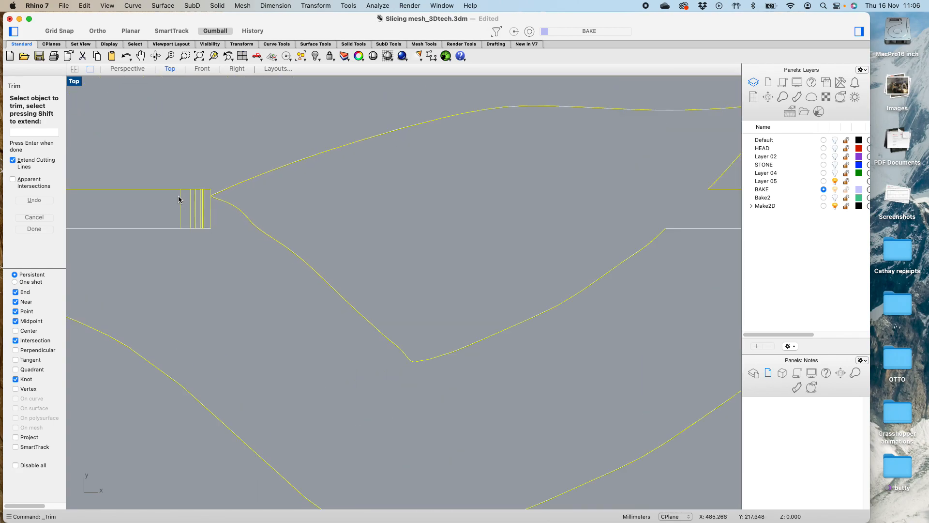
pyautogui.click(178, 198)
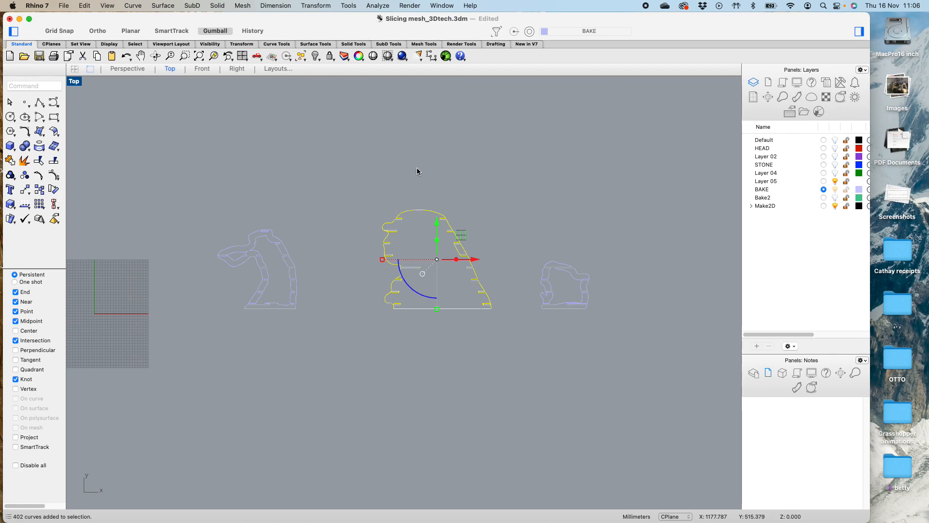
pyautogui.moveTo(590, 276)
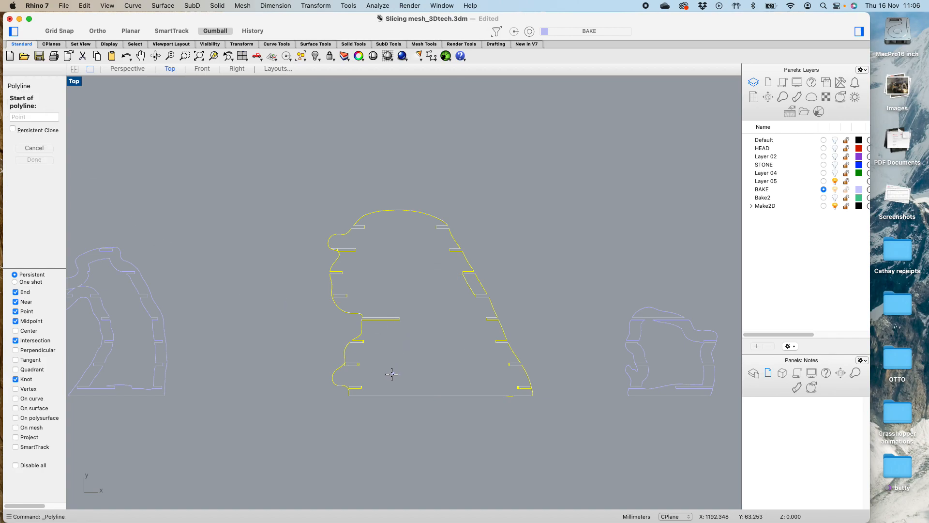
# Trace a closed tapered polyline cutout inside the central slice from its base up to the top corners.
pyautogui.click(374, 381)
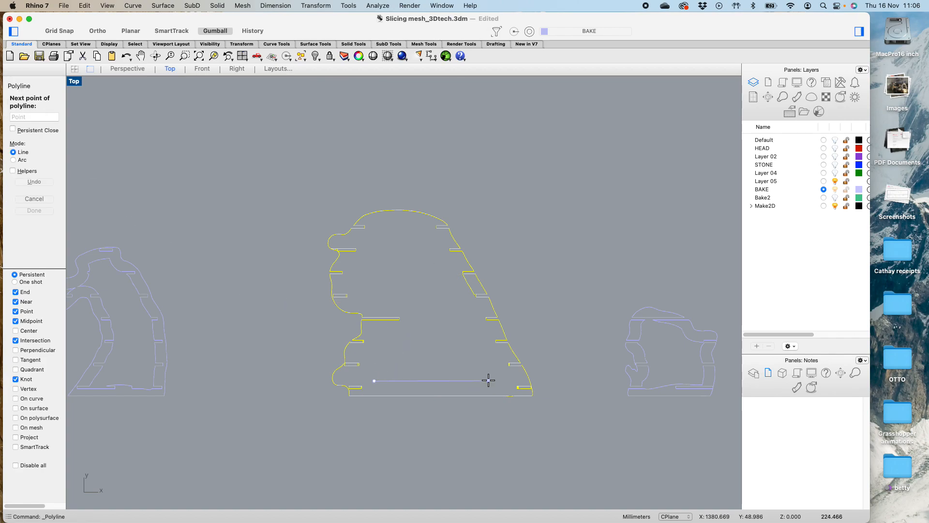
pyautogui.click(502, 381)
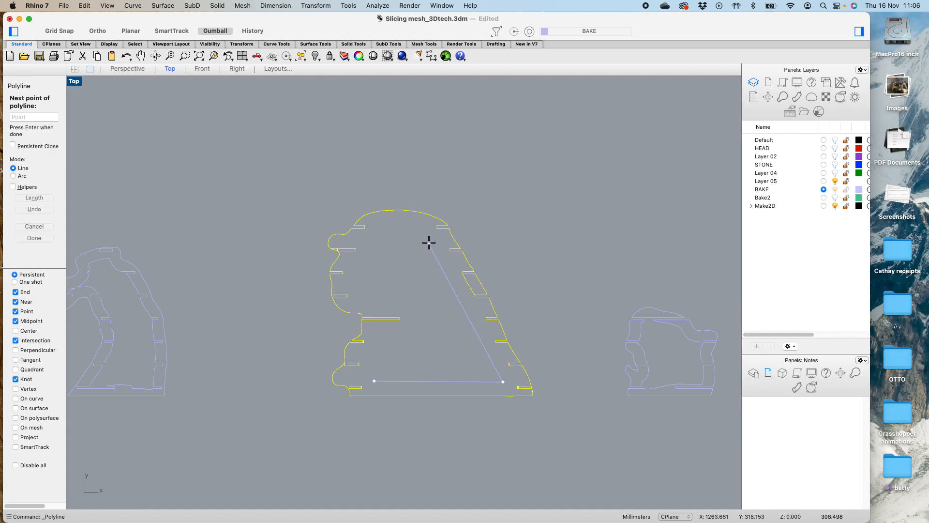
pyautogui.click(397, 226)
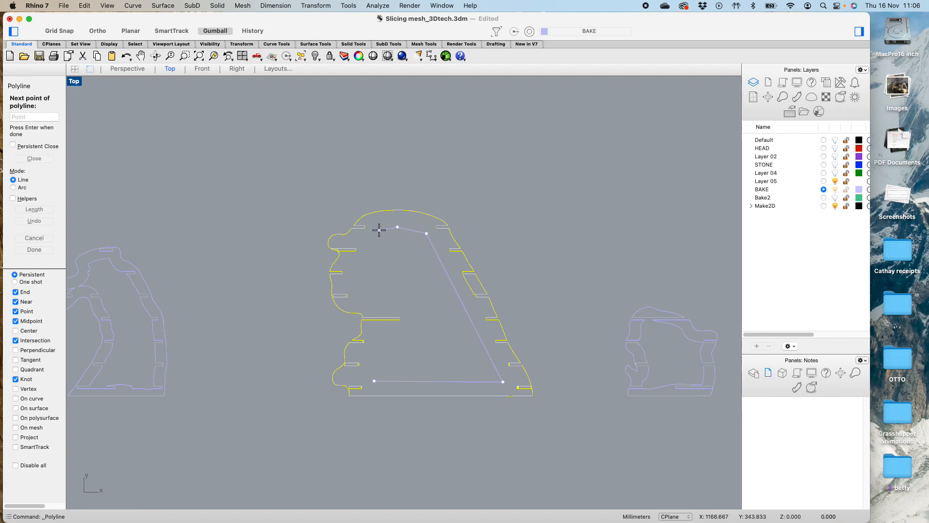
pyautogui.click(387, 306)
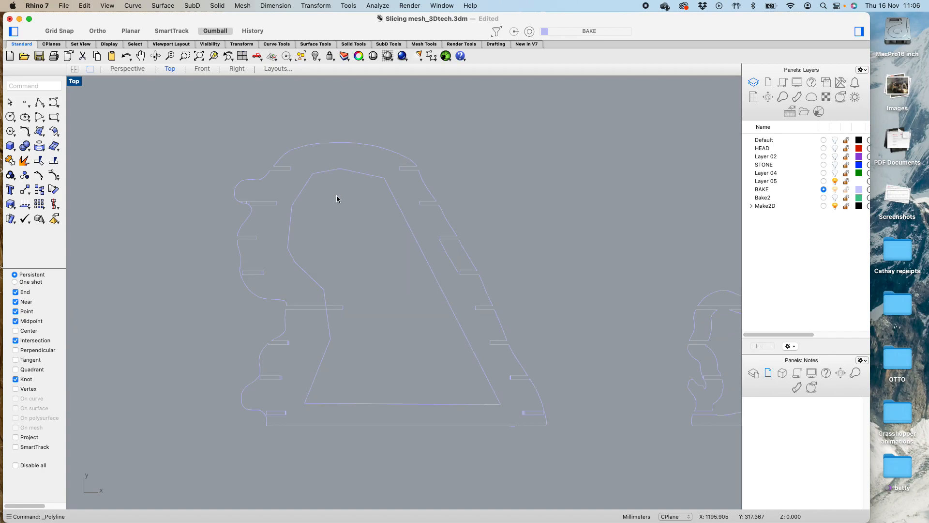
pyautogui.moveTo(342, 173)
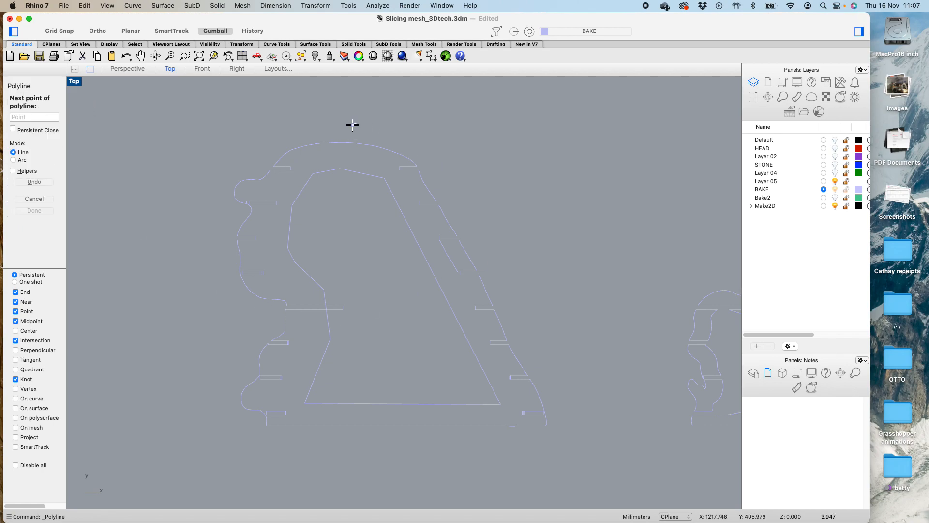
# Finish the vertical splitting line through the slice and trim its portion inside the central opening.
pyautogui.click(356, 125)
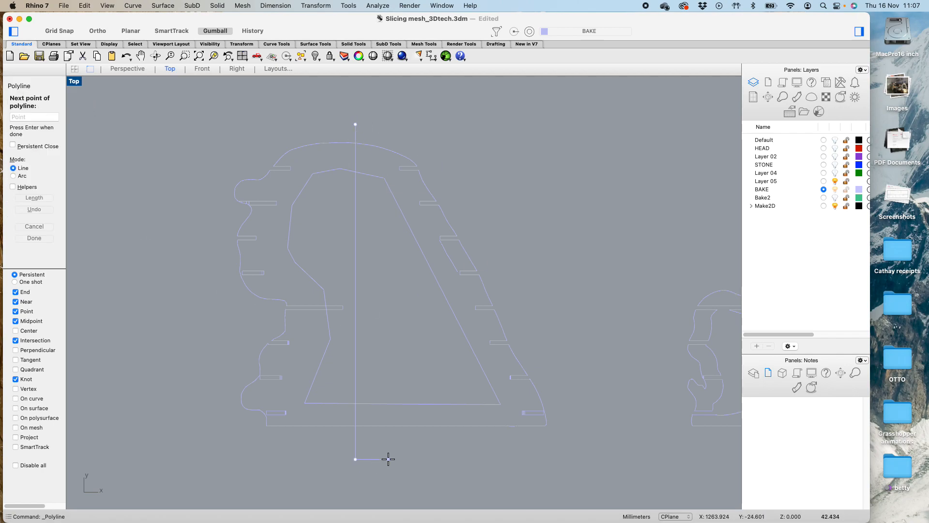
pyautogui.moveTo(388, 458)
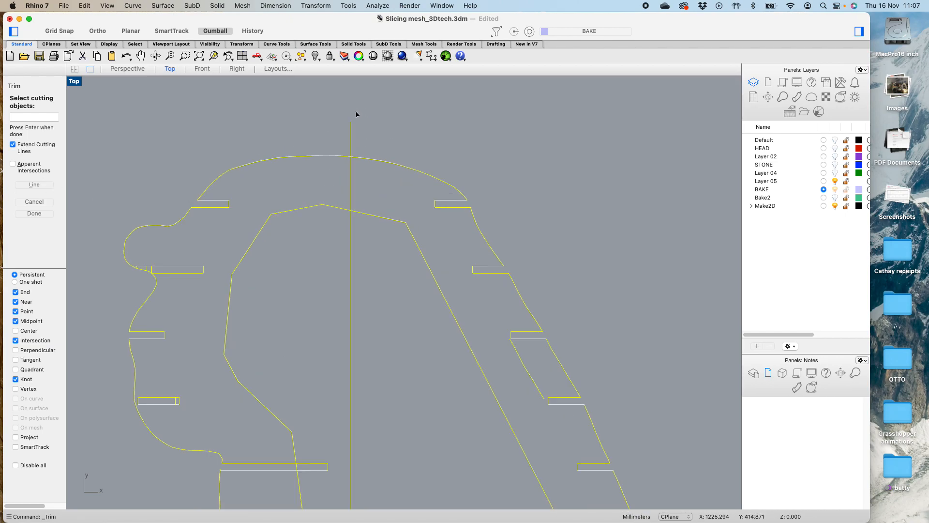
pyautogui.moveTo(350, 140)
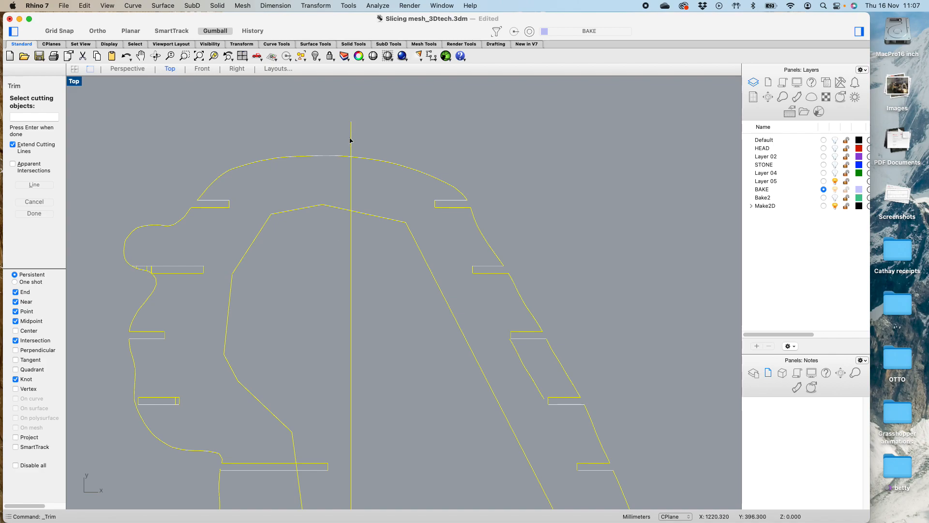
pyautogui.moveTo(46, 219)
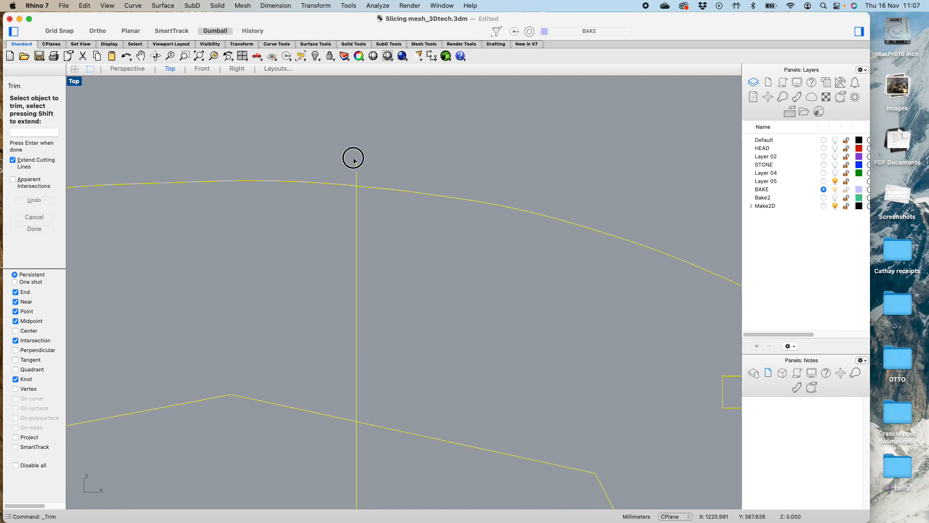
pyautogui.moveTo(357, 183)
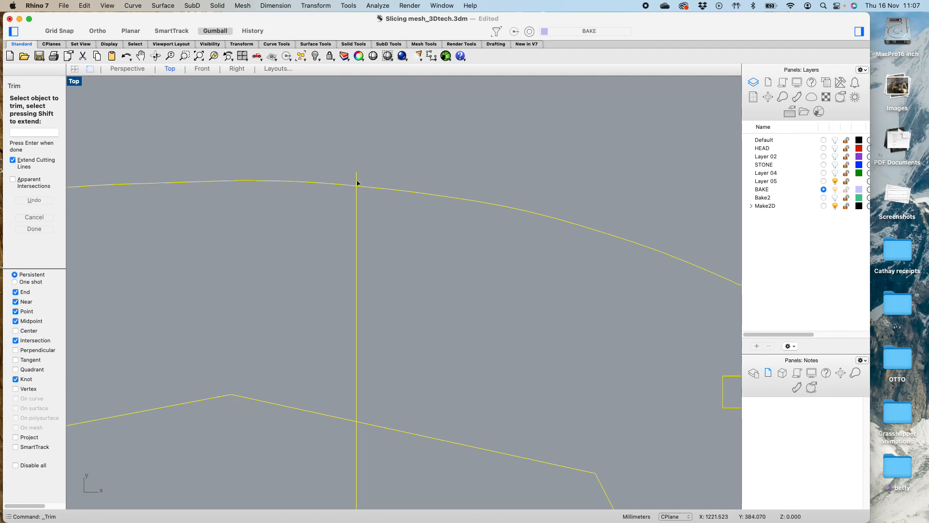
pyautogui.moveTo(360, 184)
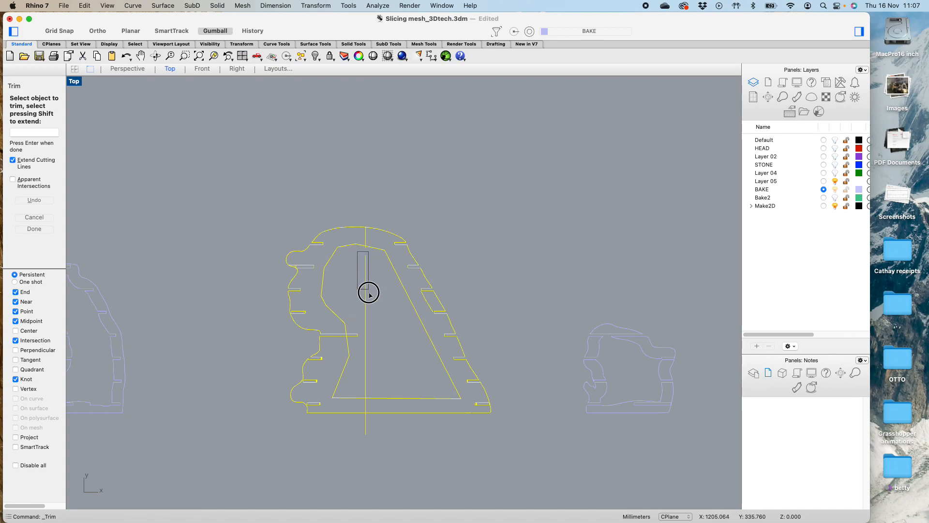
pyautogui.click(363, 293)
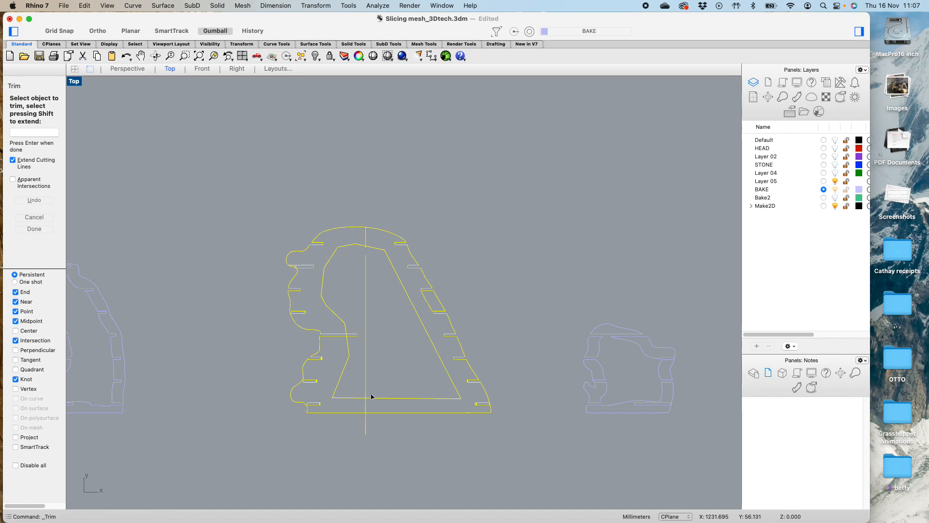
pyautogui.moveTo(364, 256)
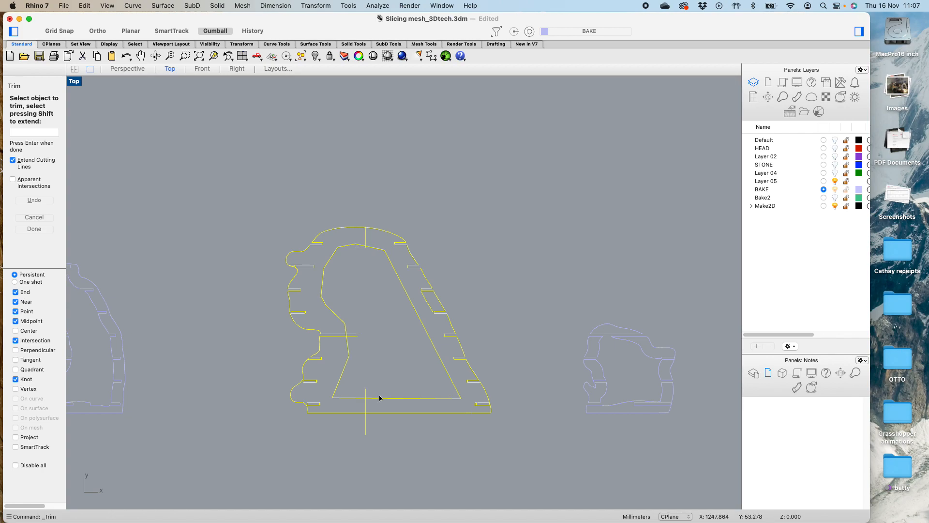
pyautogui.moveTo(324, 370)
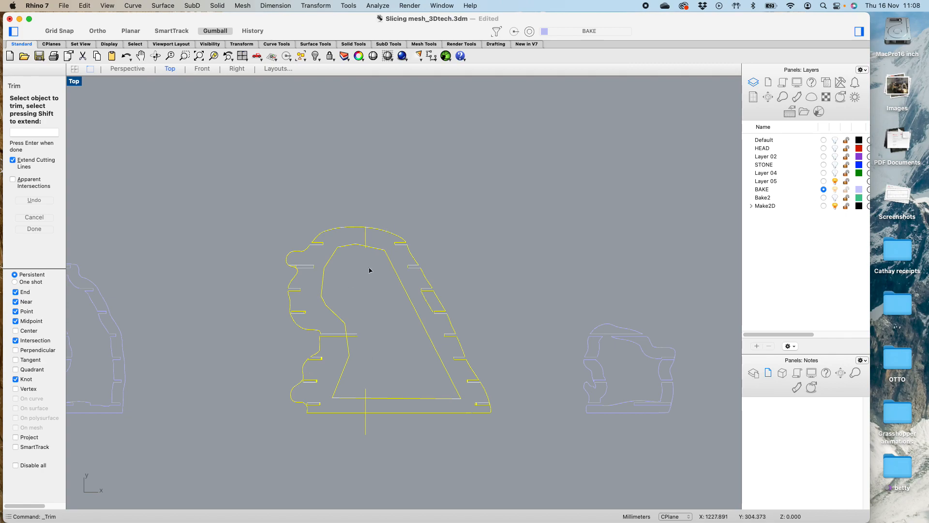
pyautogui.moveTo(324, 413)
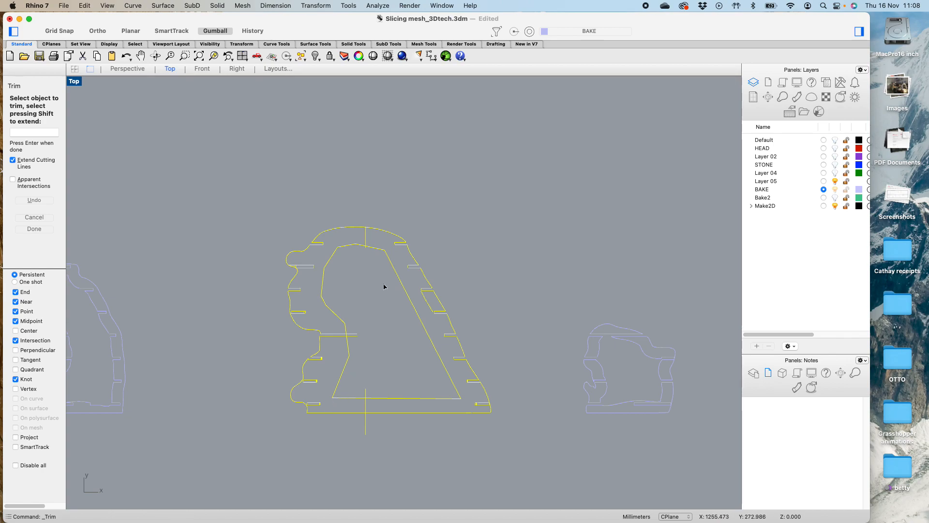
pyautogui.moveTo(387, 297)
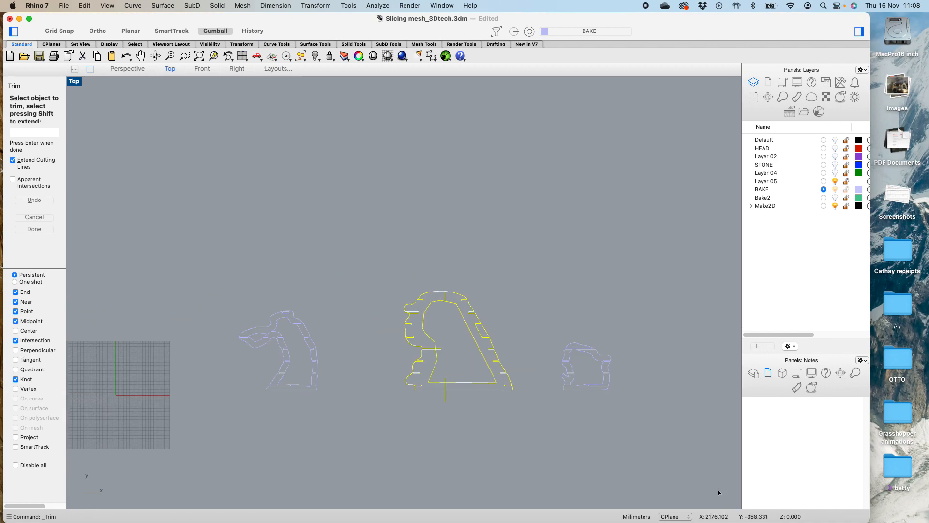
pyautogui.moveTo(507, 373)
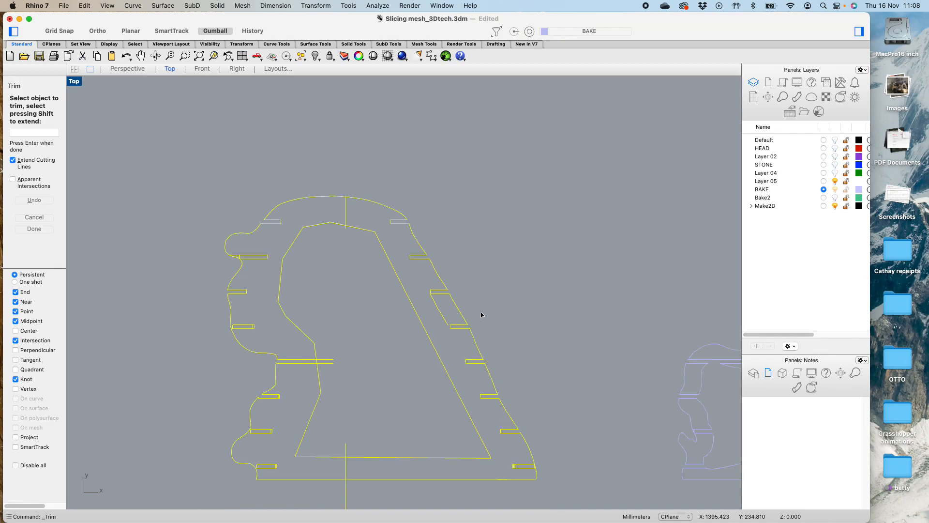
pyautogui.moveTo(519, 316)
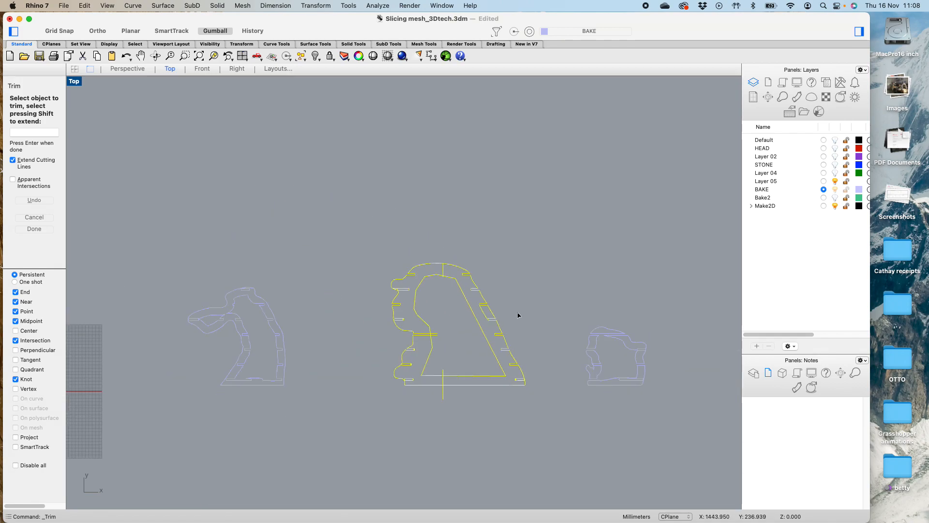
pyautogui.moveTo(490, 379)
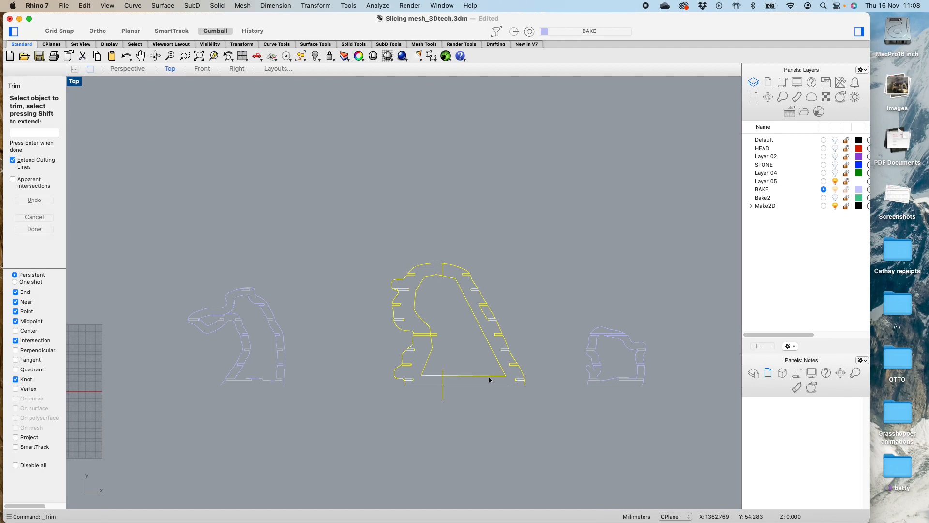
pyautogui.moveTo(532, 390)
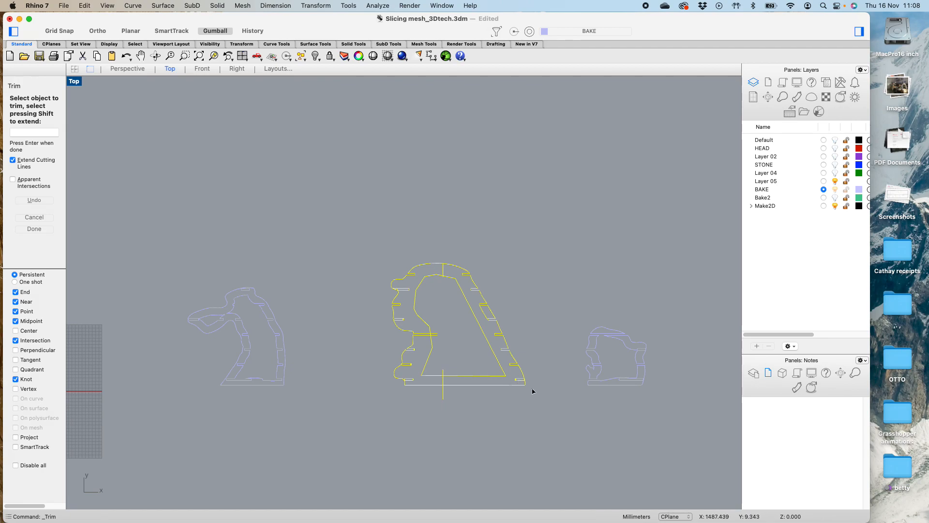
pyautogui.moveTo(520, 378)
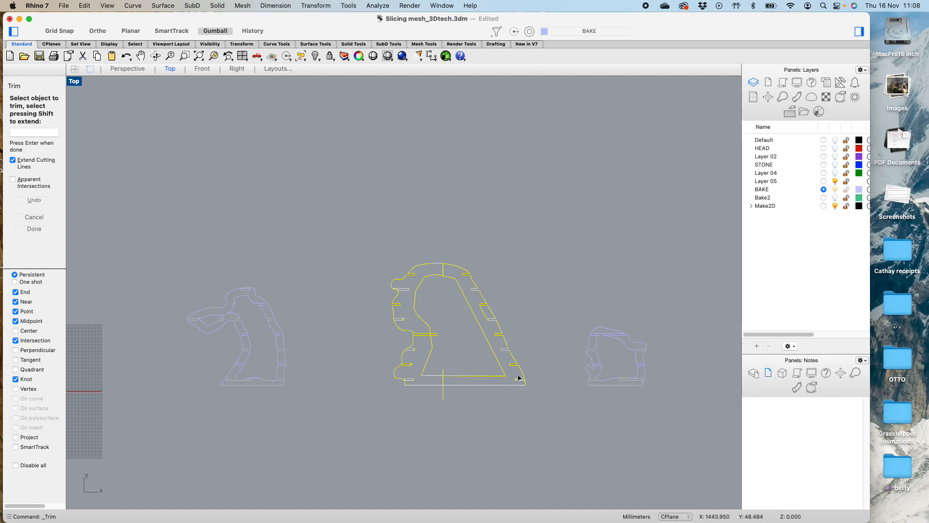
pyautogui.moveTo(553, 362)
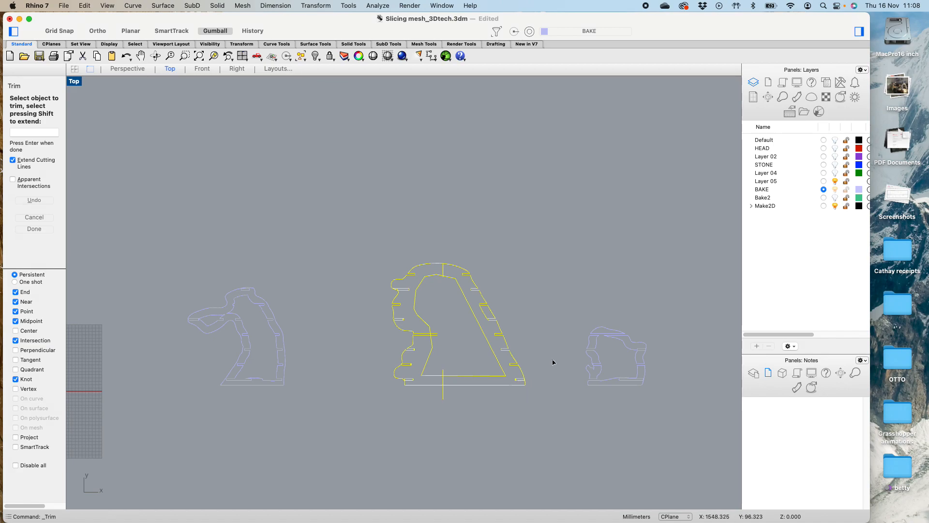
pyautogui.moveTo(600, 241)
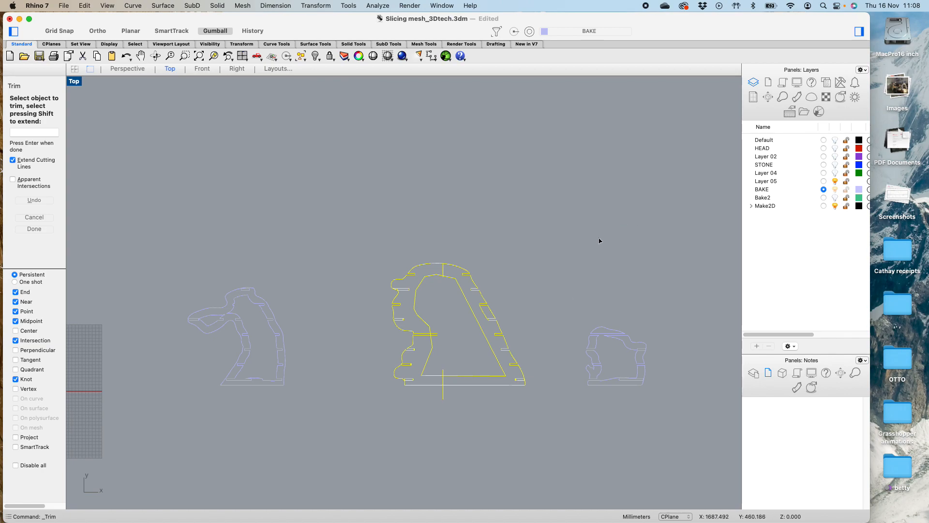
pyautogui.moveTo(678, 413)
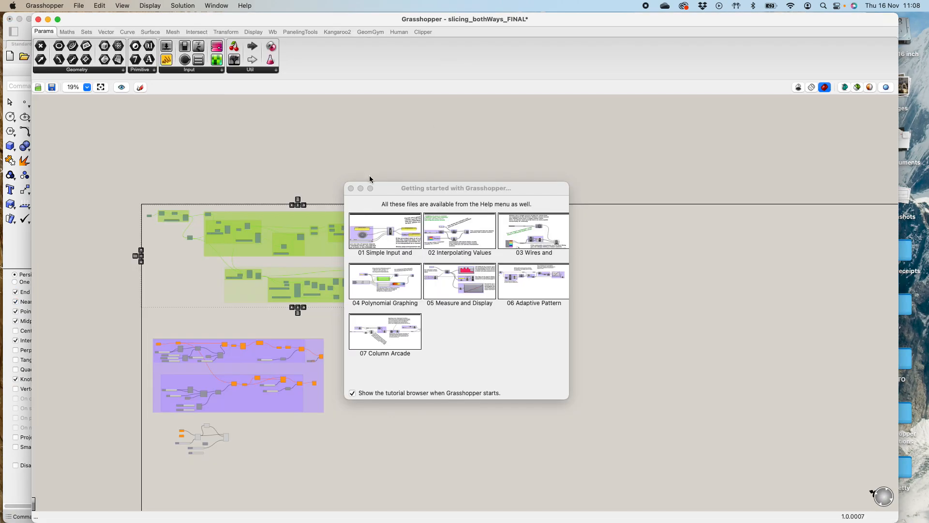
# Dismiss the tutorial browser and re-enable the disabled slicing components so the definition recomputes.
pyautogui.click(350, 189)
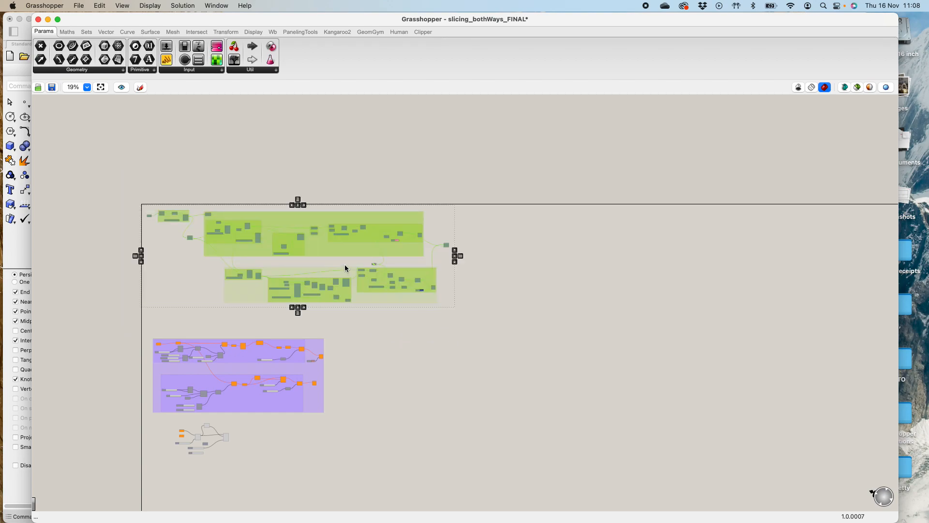
pyautogui.scroll(3)
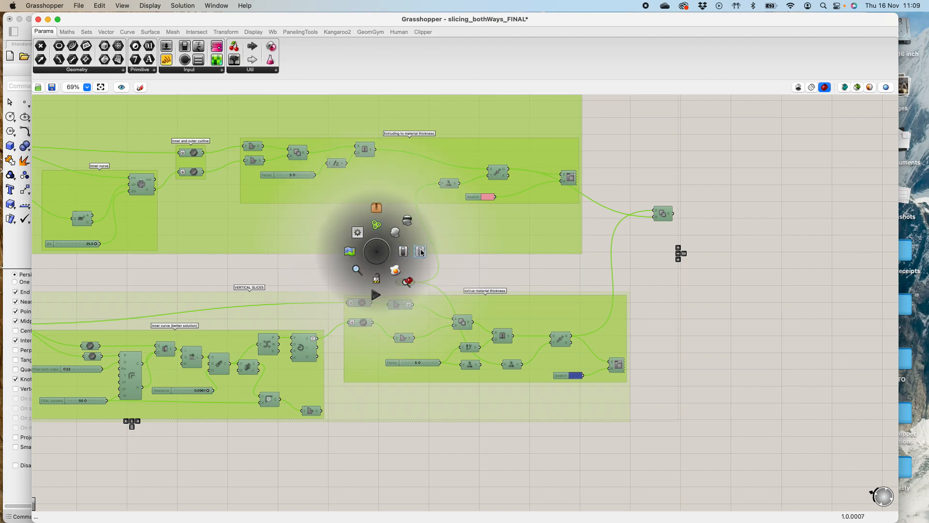
pyautogui.moveTo(402, 252)
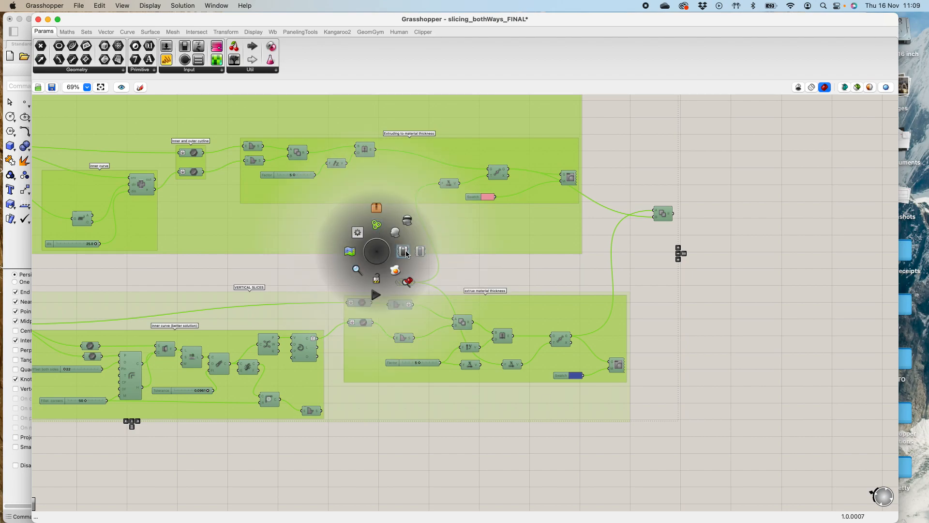
pyautogui.moveTo(403, 252)
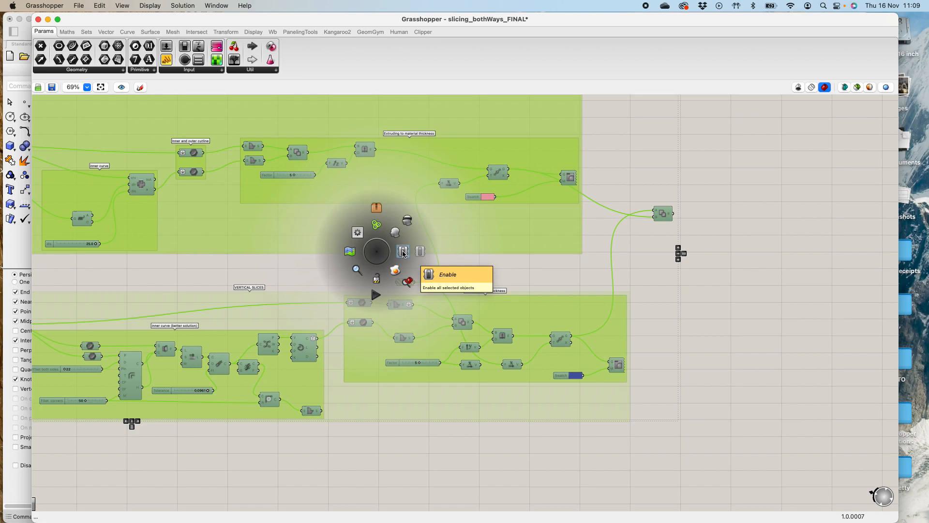
pyautogui.click(403, 251)
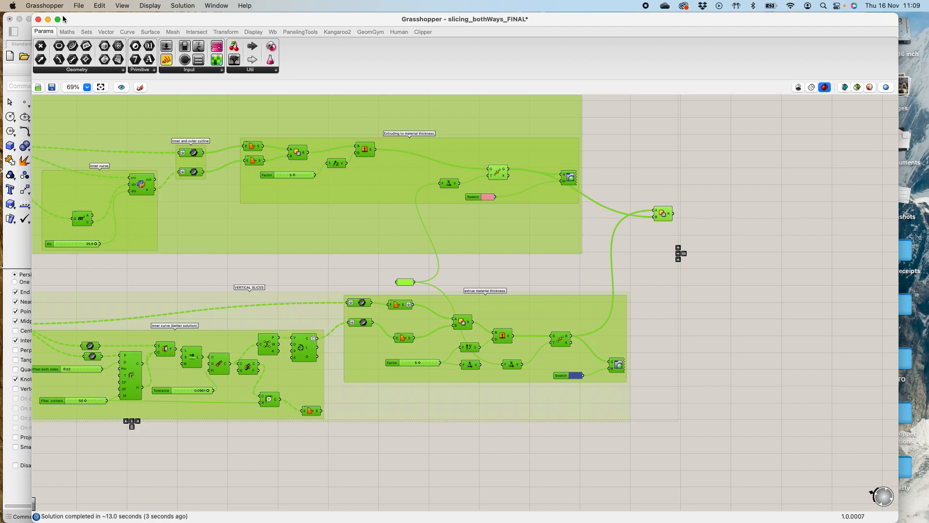
pyautogui.click(57, 19)
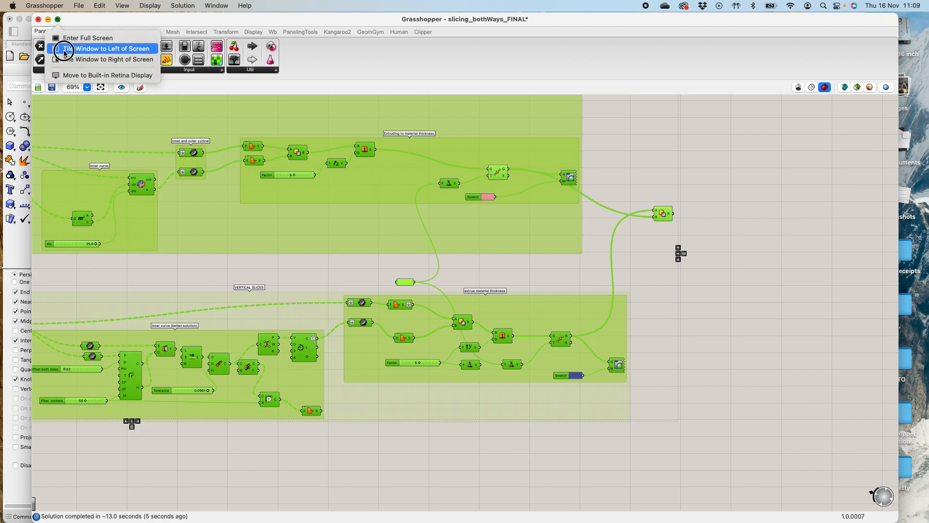
# Move the editor to the left half of the screen and view the green slice preview in Perspective.
pyautogui.click(113, 48)
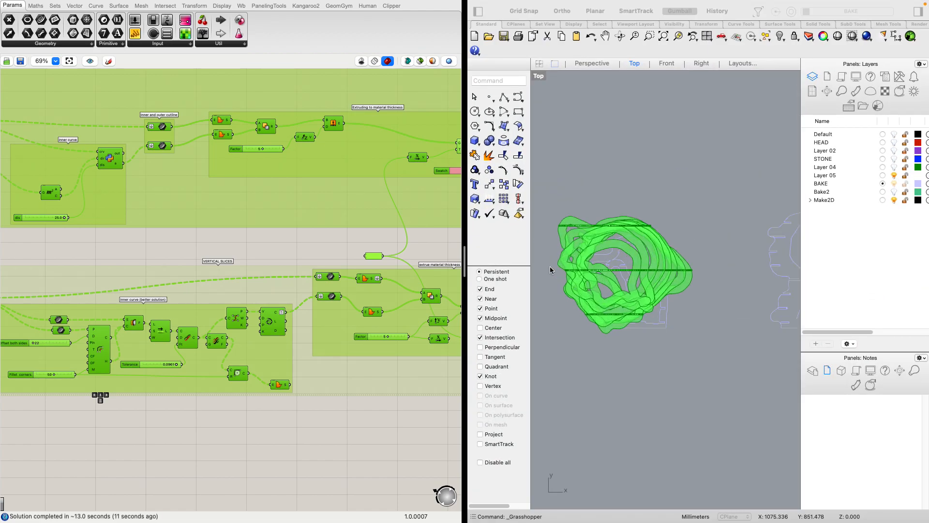
pyautogui.scroll(-3)
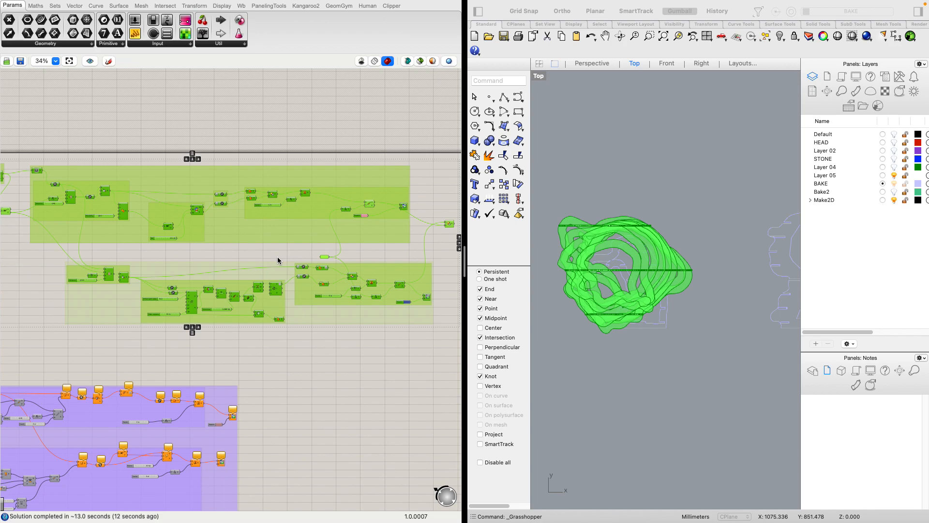
pyautogui.scroll(3)
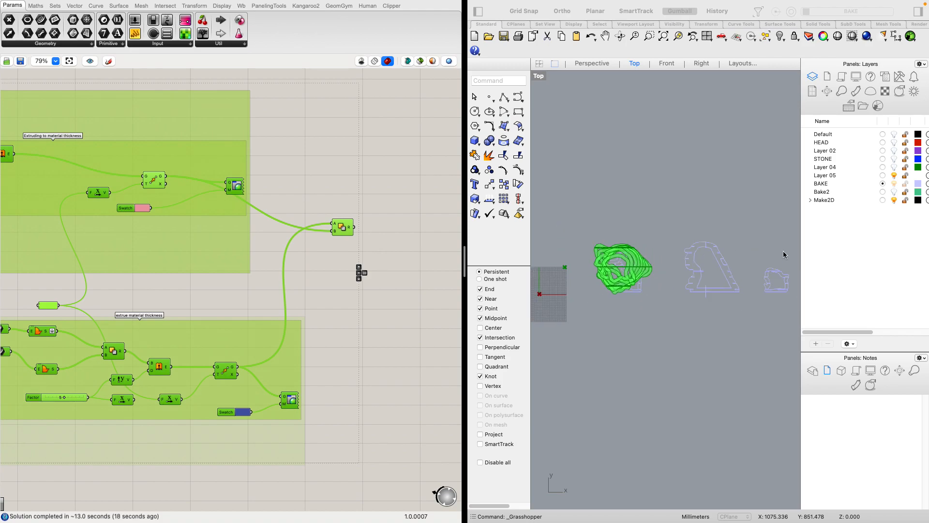
pyautogui.moveTo(647, 350)
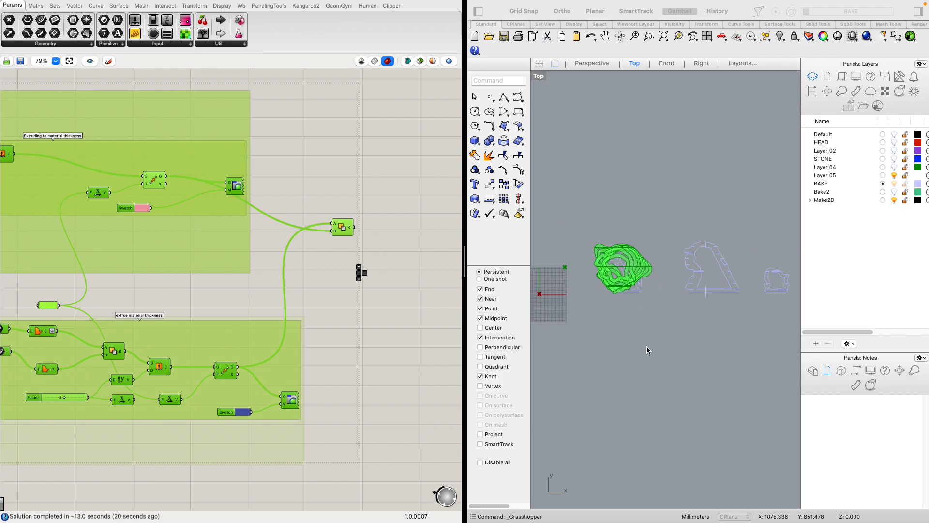
pyautogui.moveTo(656, 324)
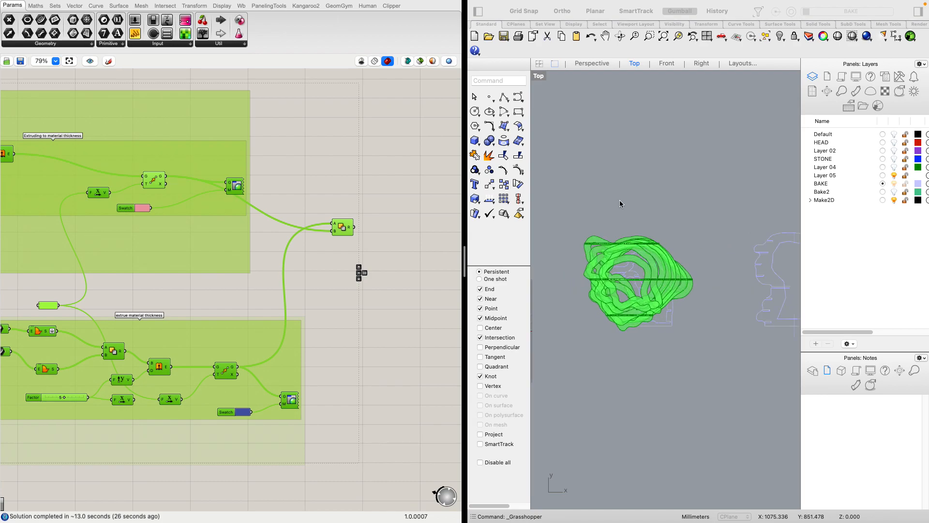
pyautogui.moveTo(589, 145)
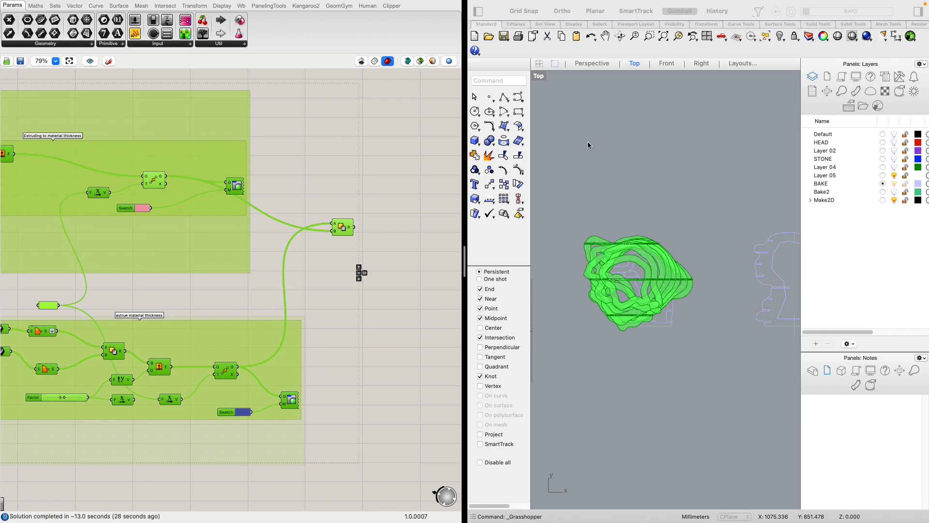
pyautogui.scroll(3)
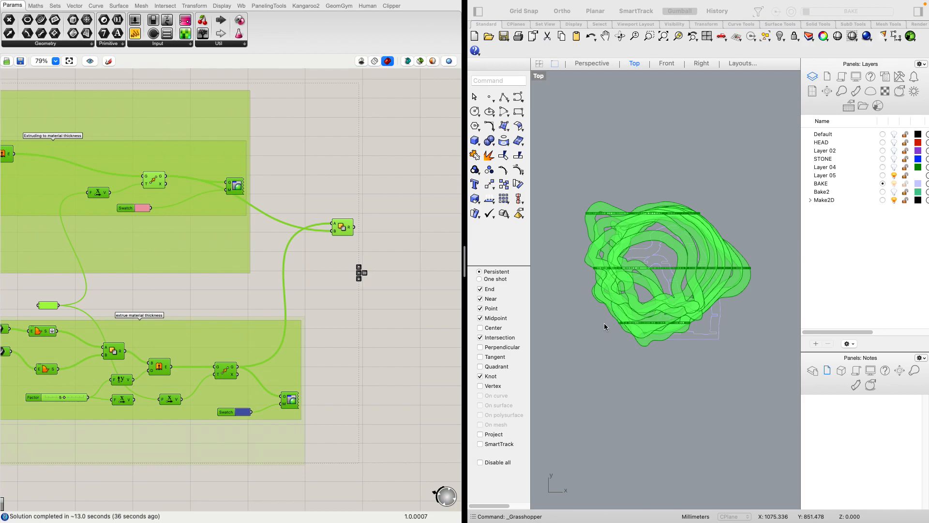
pyautogui.moveTo(600, 273)
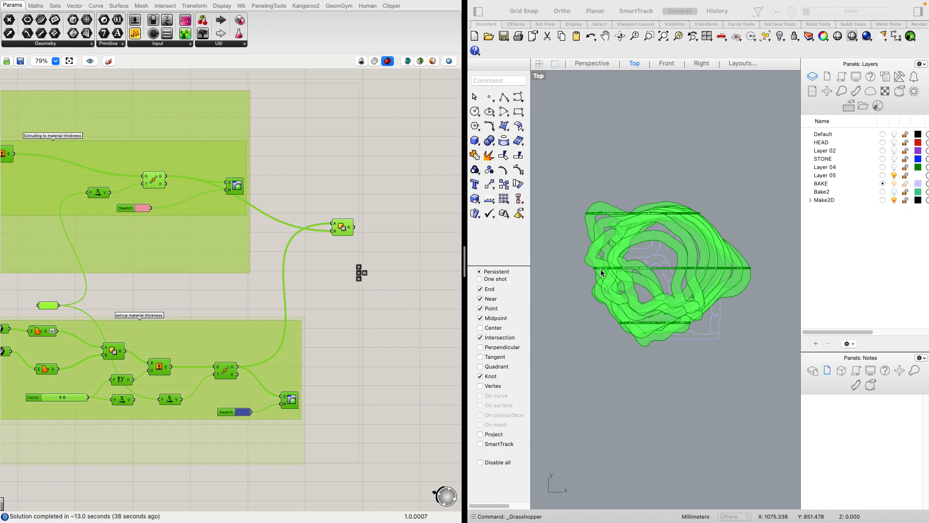
pyautogui.moveTo(631, 326)
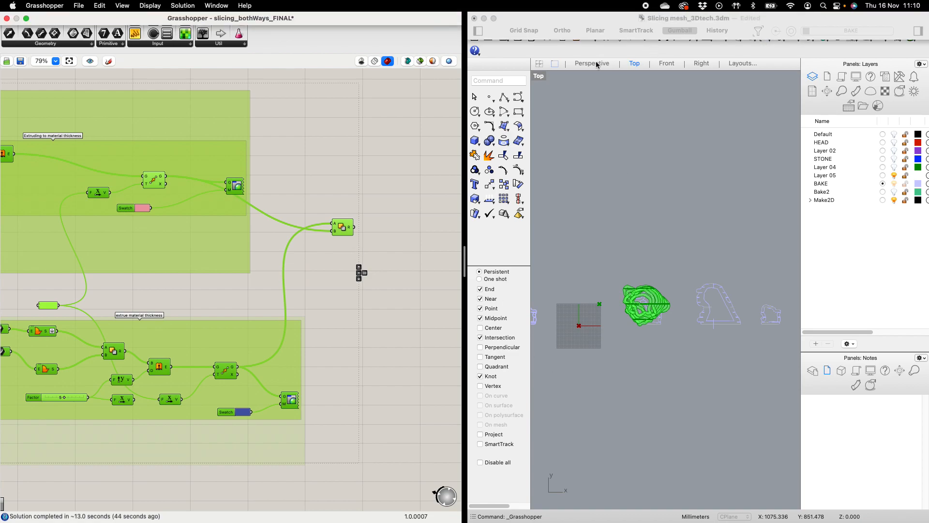
pyautogui.click(591, 63)
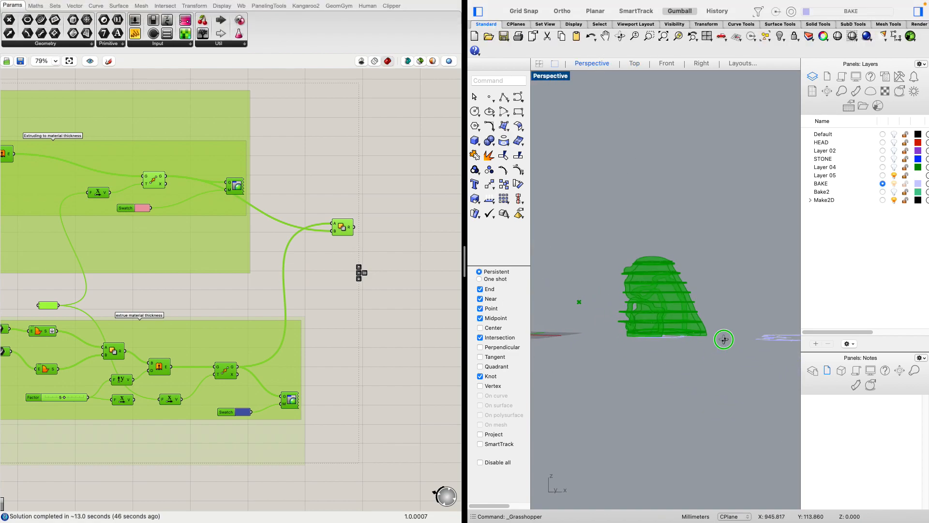